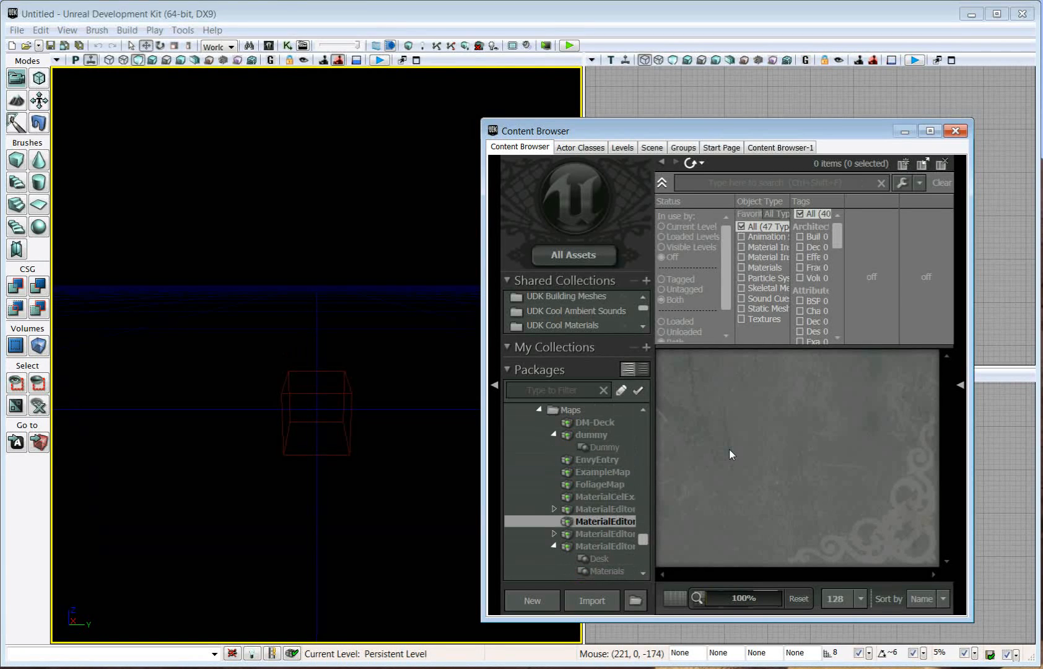
mouse_move(763, 432)
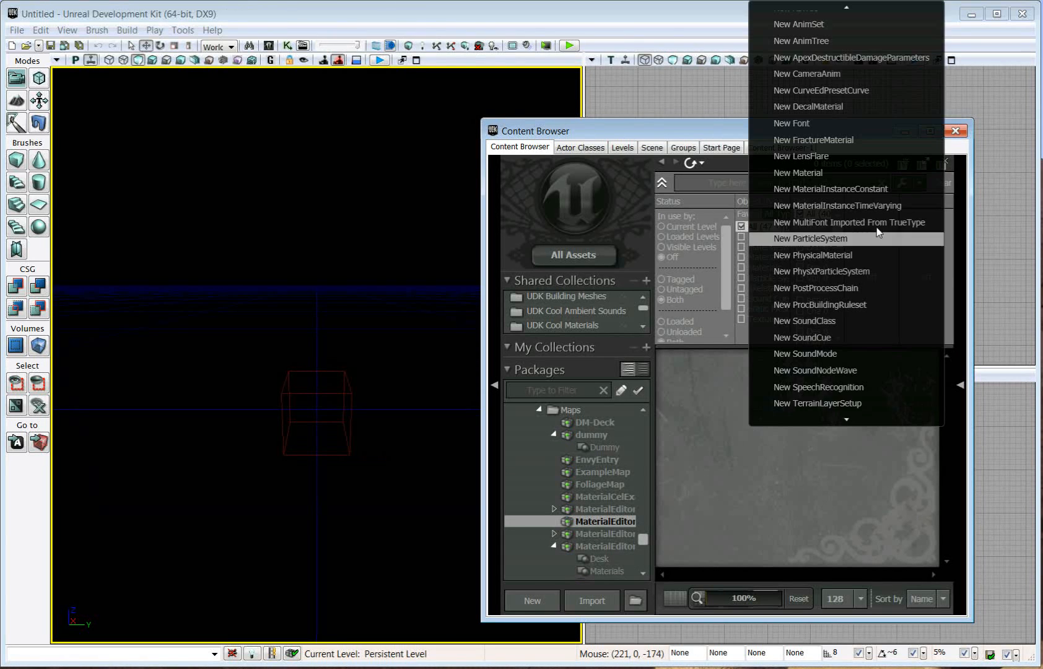
Start a new material named Toon_Mat in package Toon, group Materials.
left_click(797, 172)
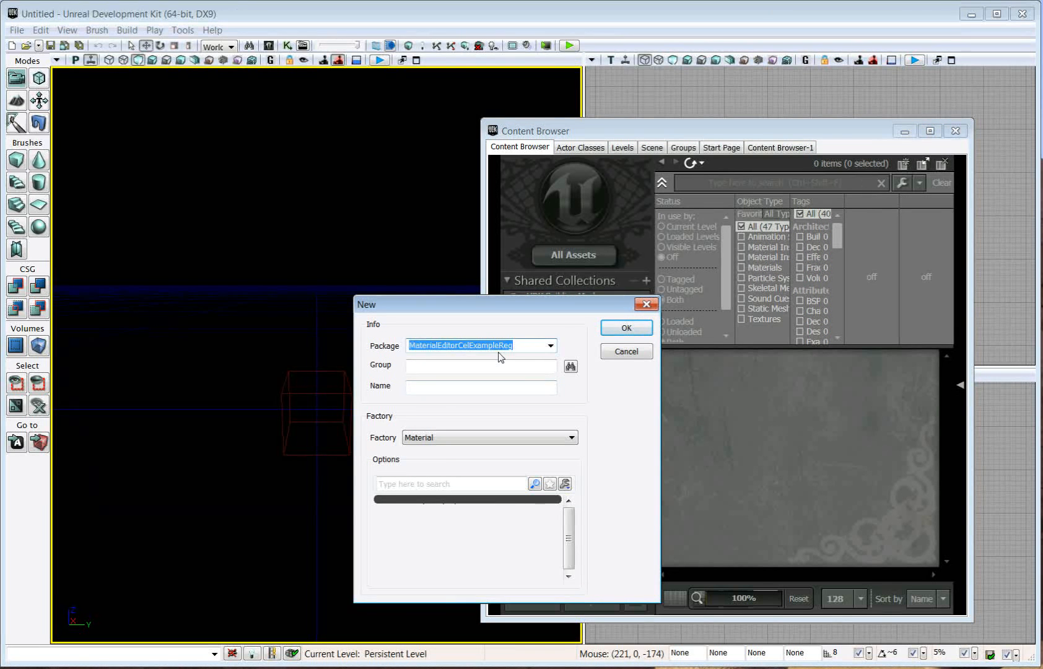
type("Toon")
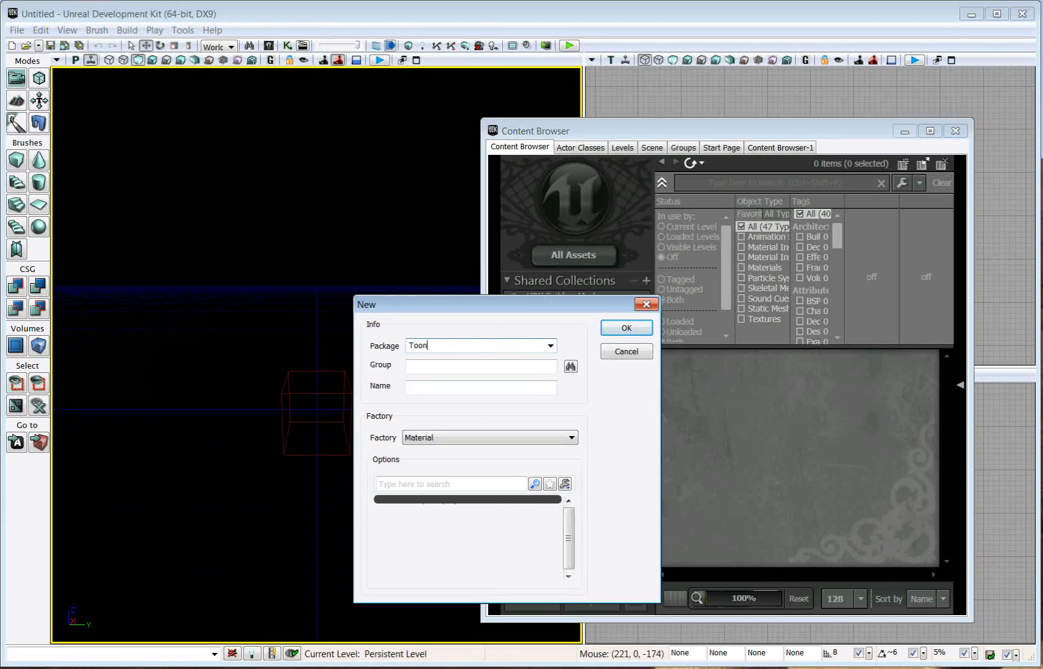
type("Materi")
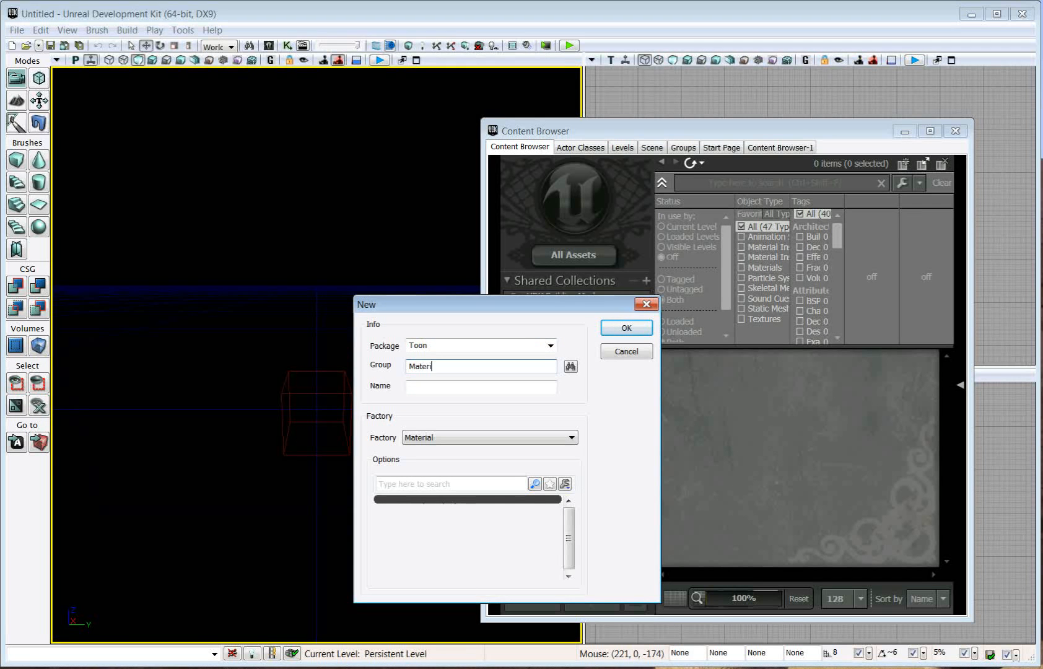
type("T")
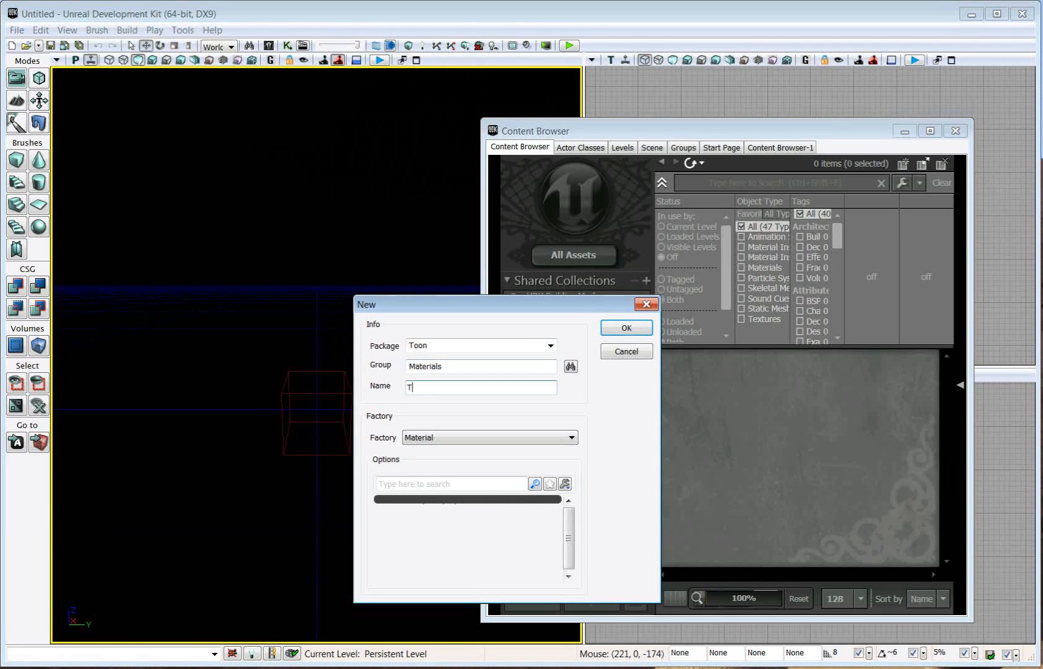
type("oon_Mat")
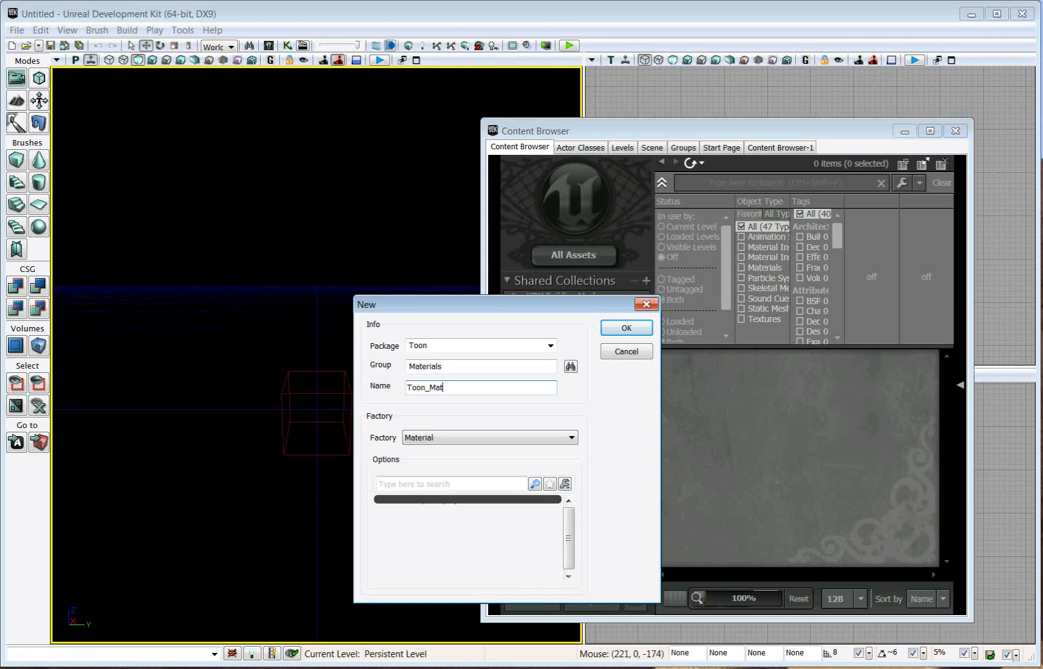
mouse_move(572, 309)
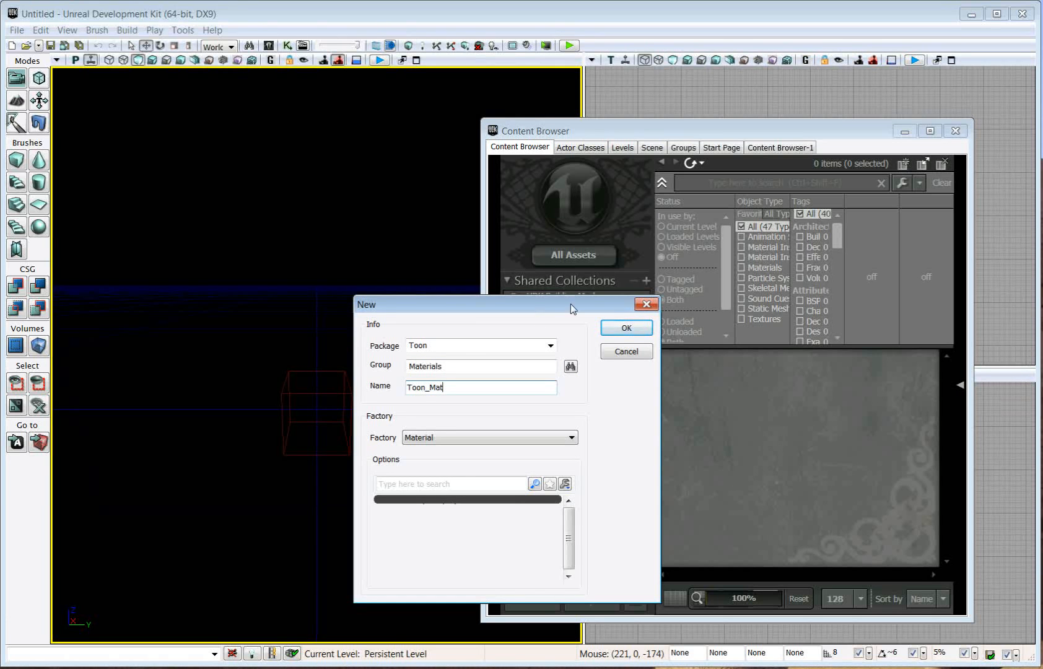
Create Toon_Mat and set its lighting model to MLM_Custom.
left_click(624, 327)
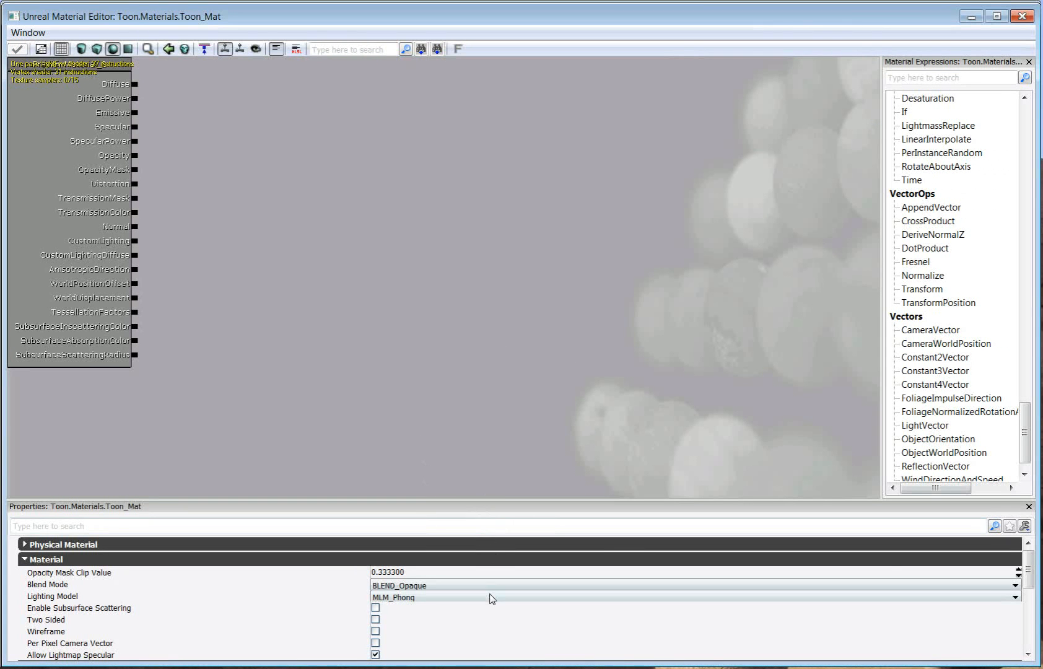
left_click(691, 596)
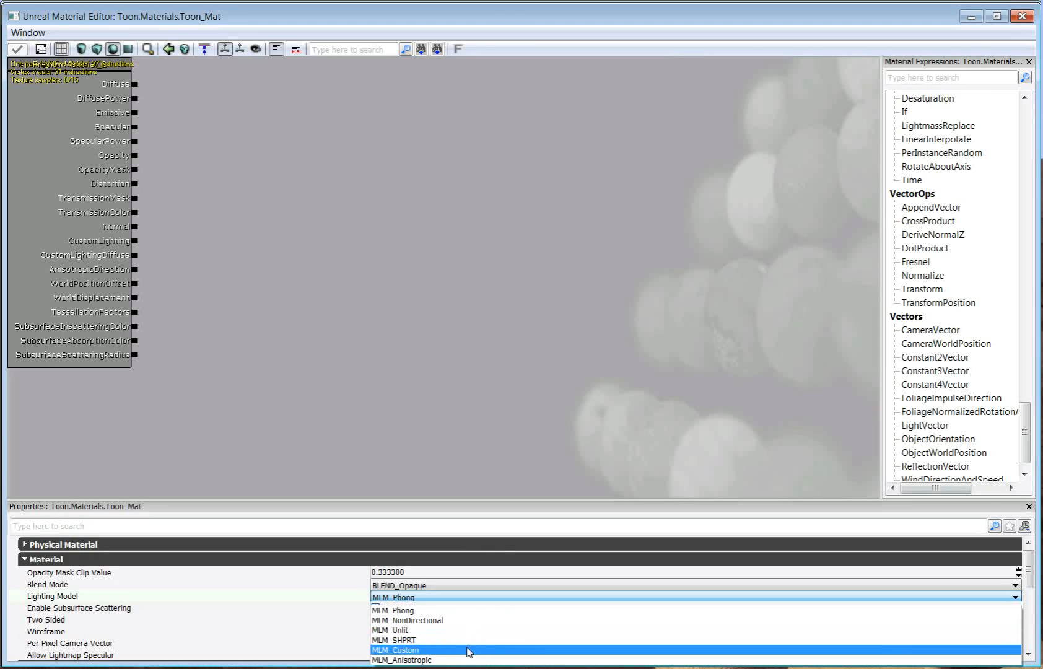
left_click(395, 650)
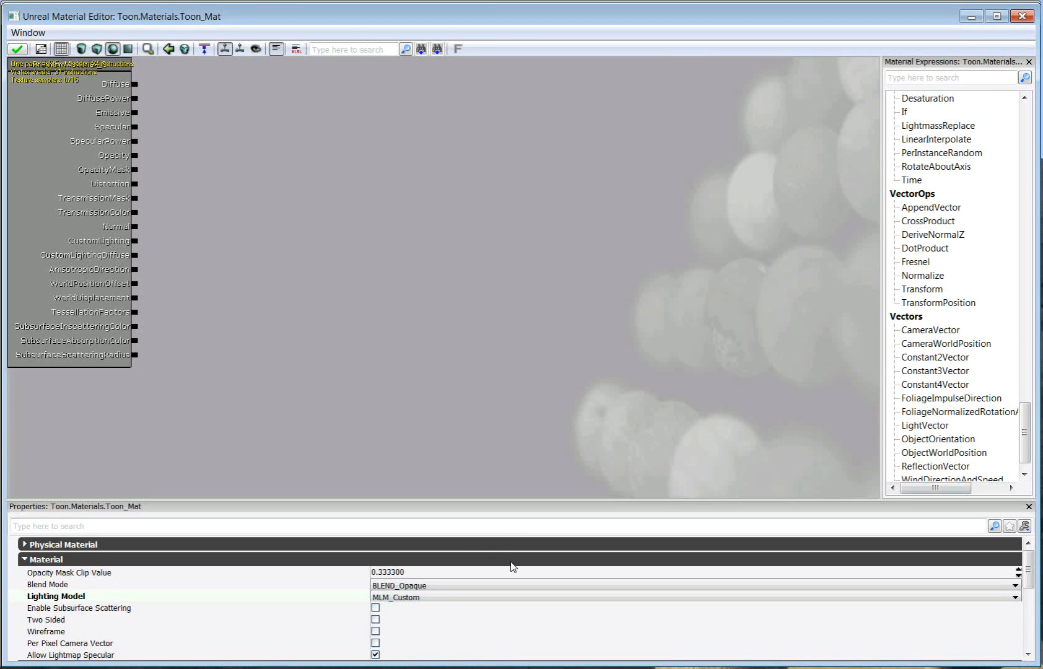
mouse_move(677, 281)
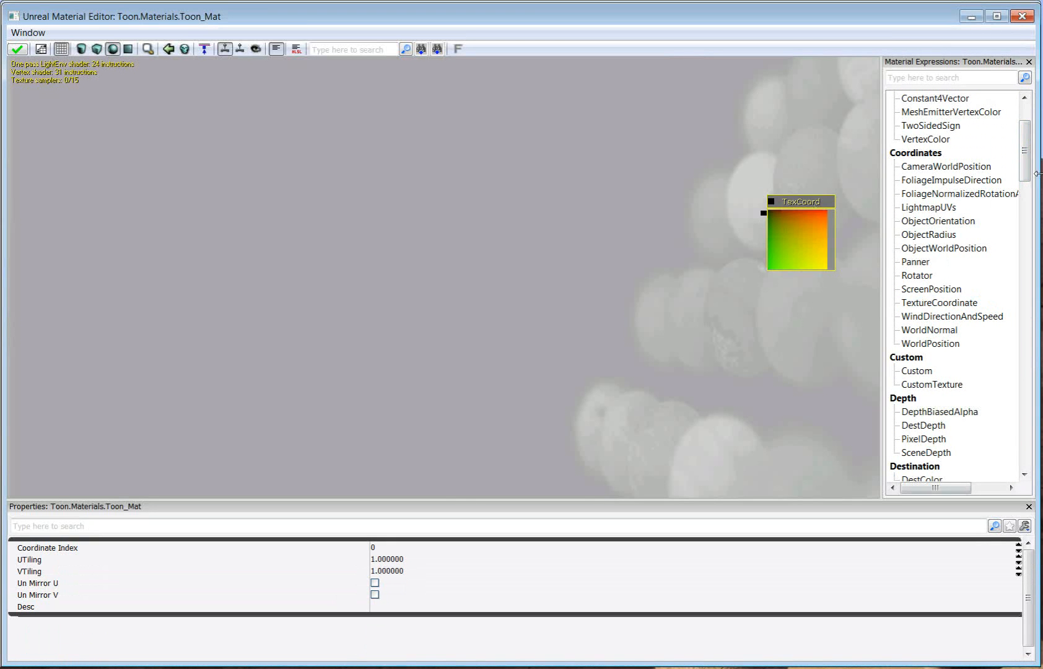
Add a Multiply node and a UV Tiling scalar parameter with value 1.
scroll("down", 3)
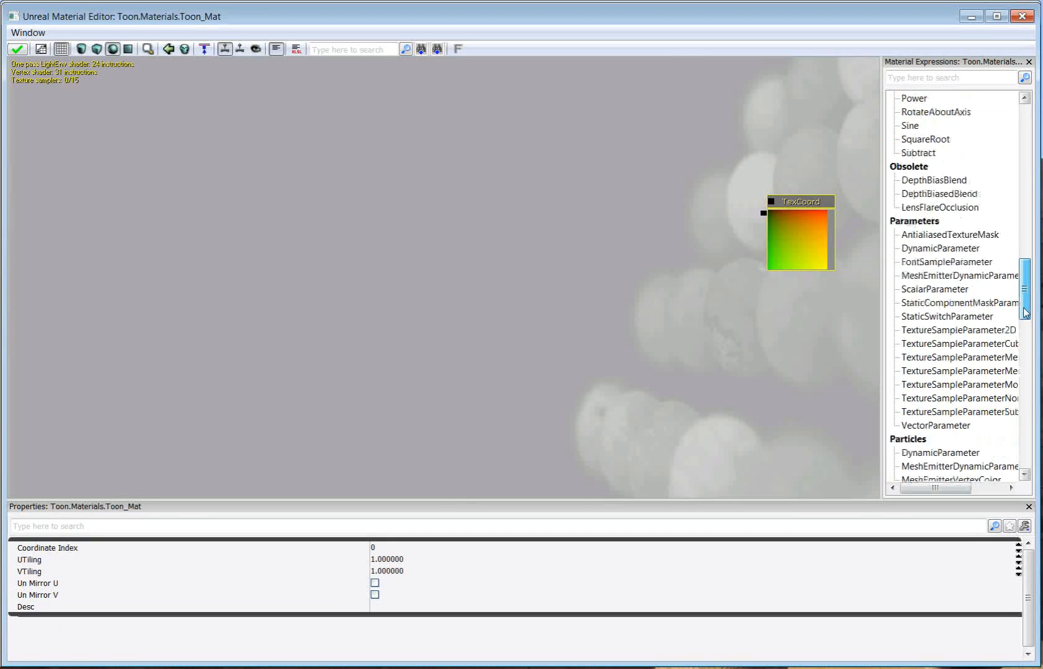
left_click(936, 248)
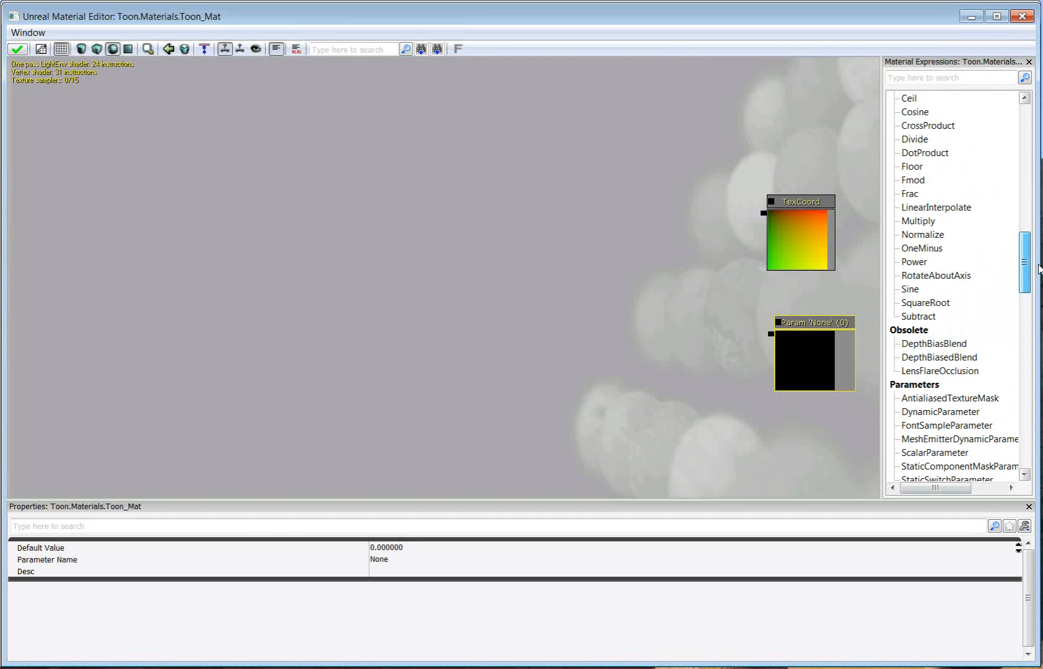
left_click(917, 220)
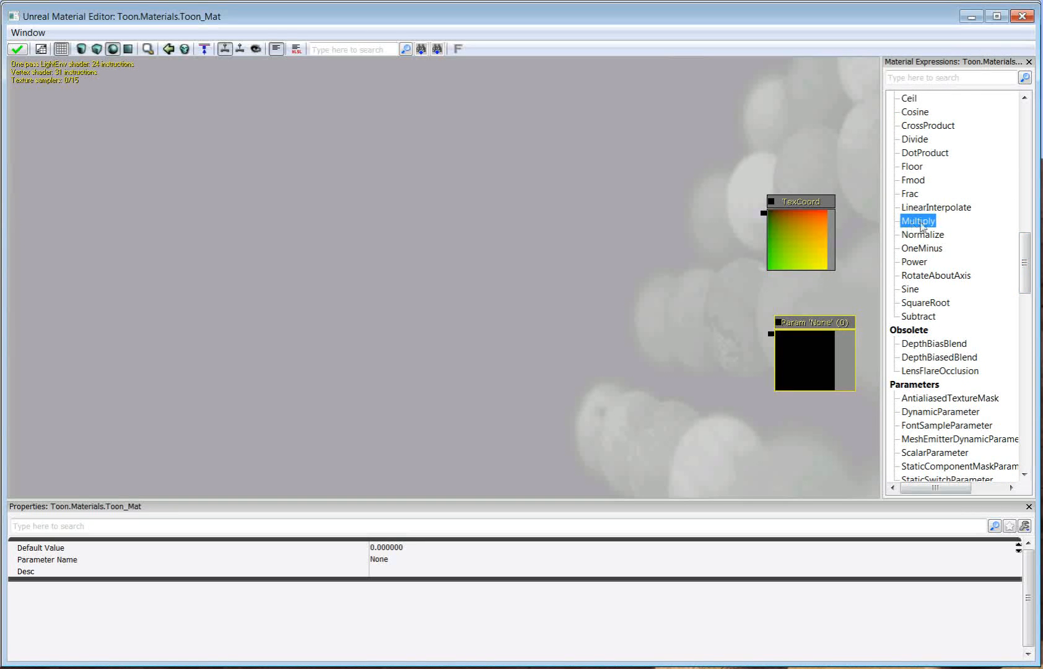
mouse_move(690, 277)
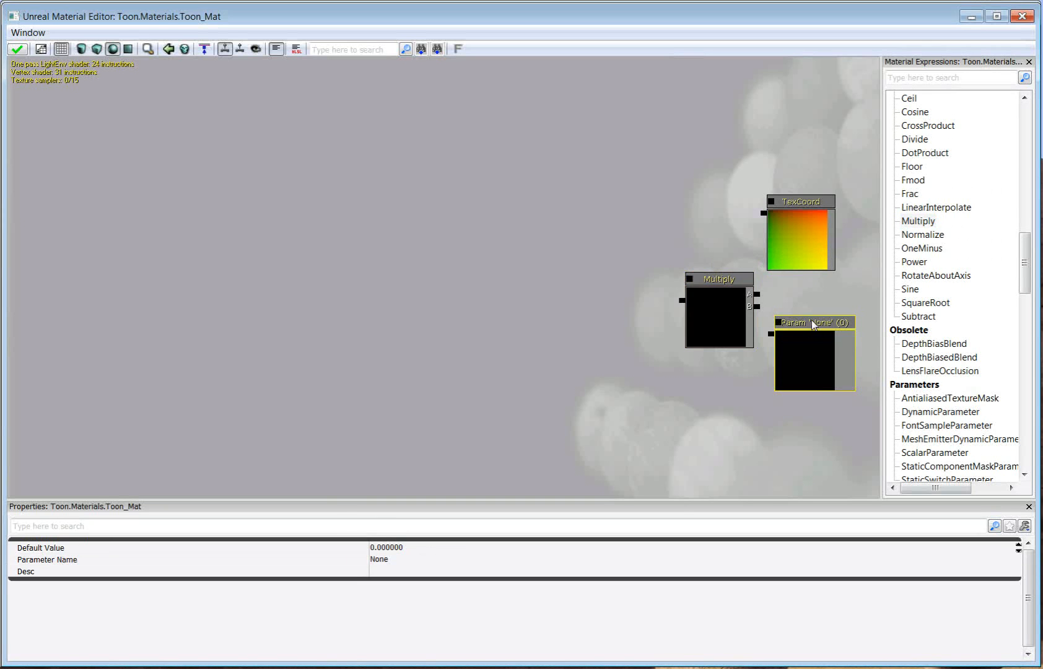
left_click_drag(815, 322, 811, 313)
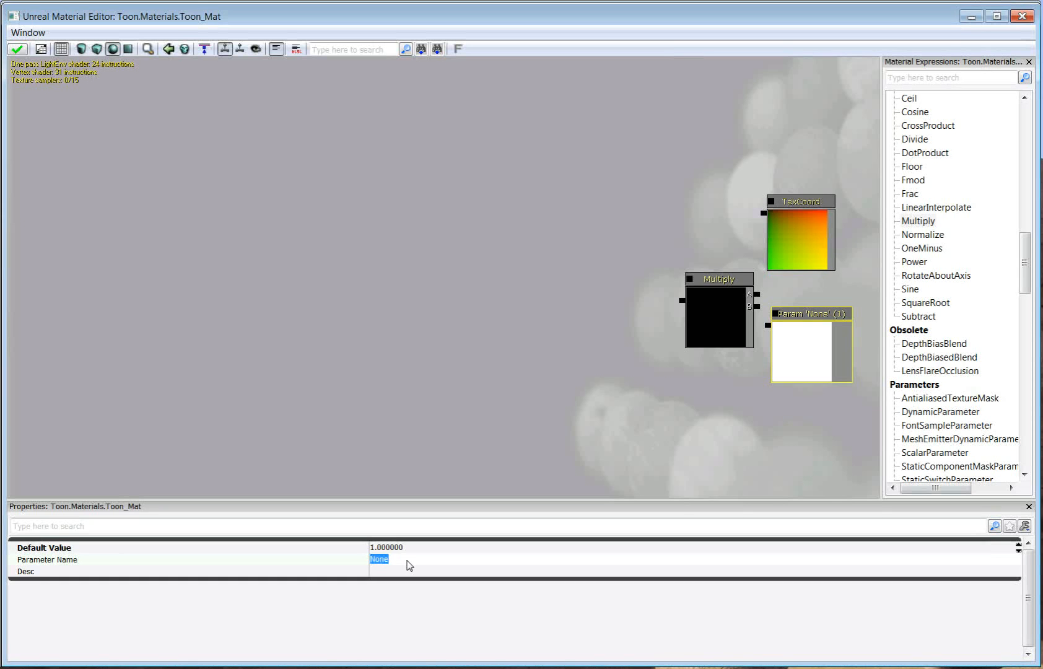
type("UV Tilin")
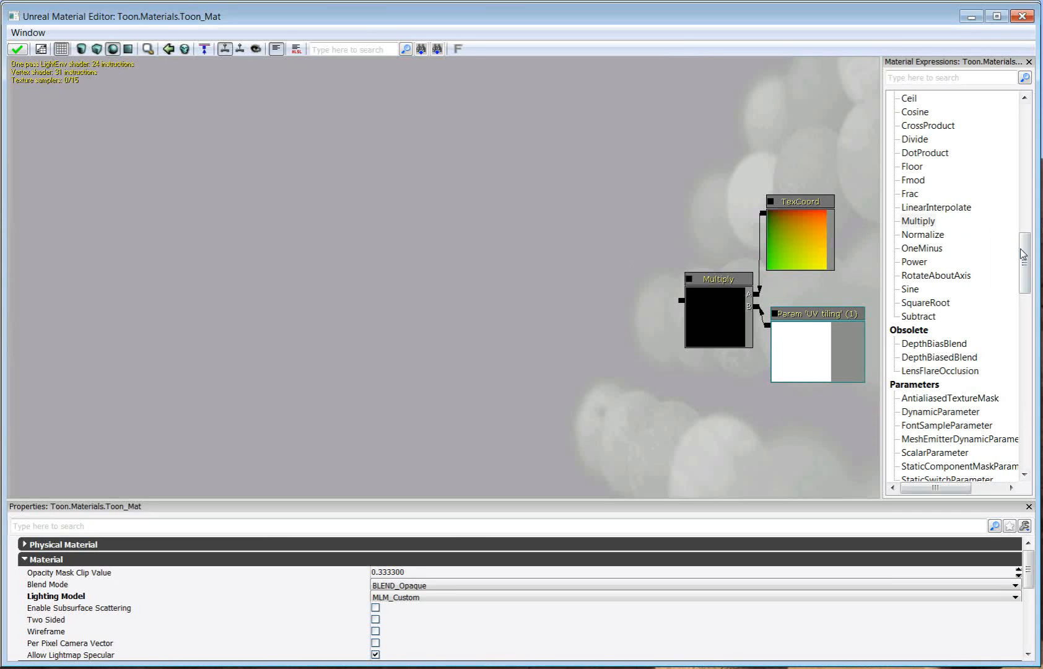
Line up two texture sample parameters and name them NormalTex and OutlineNormalTex.
scroll("down", 3)
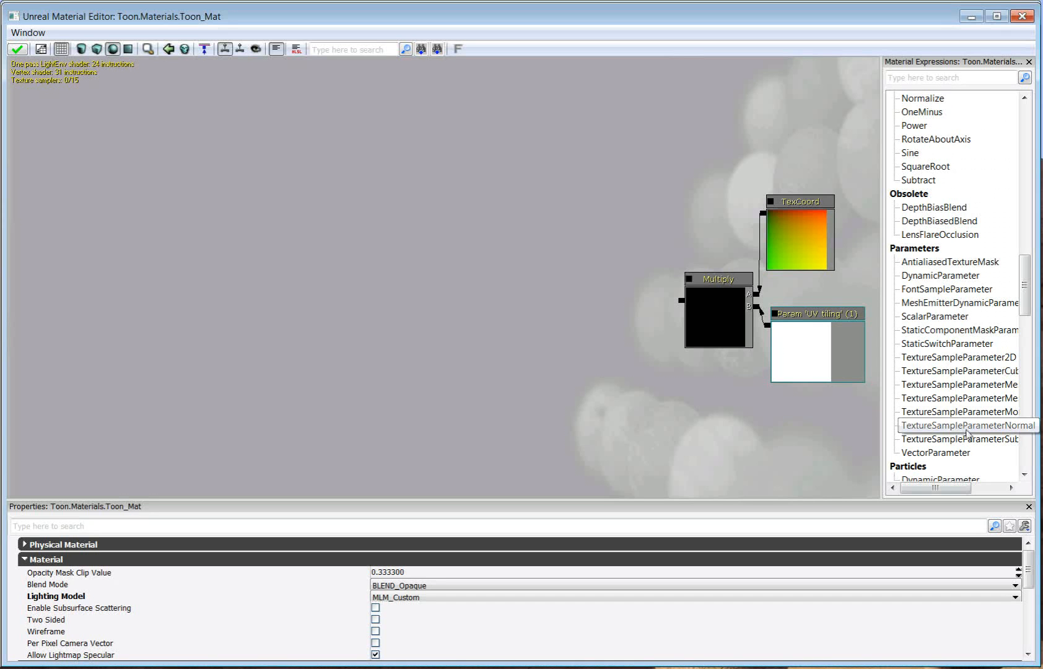
mouse_move(982, 363)
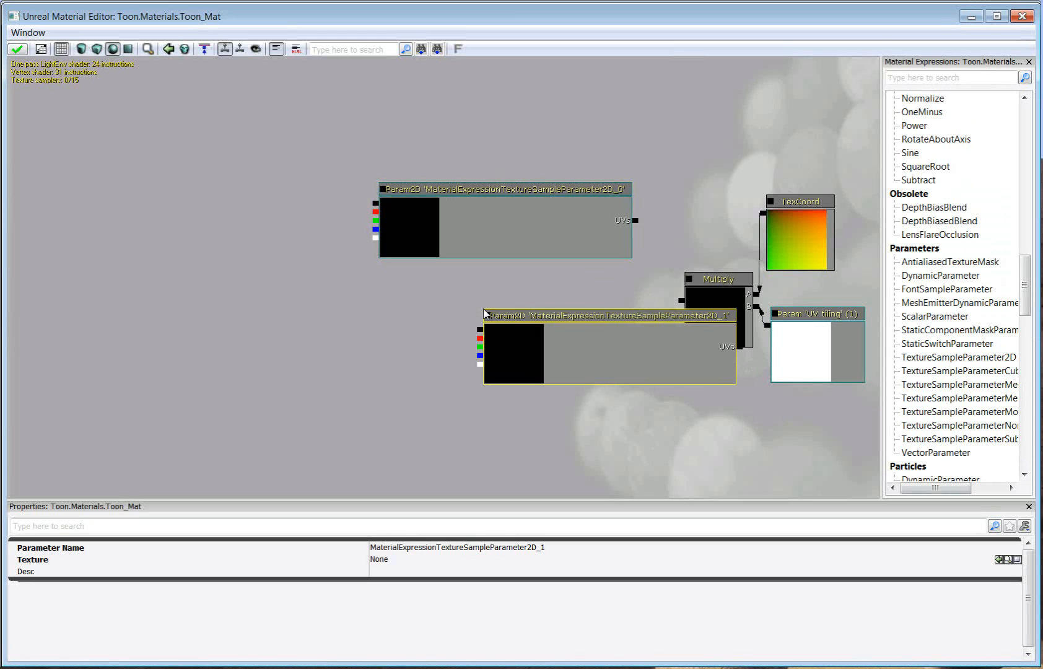
left_click_drag(605, 314, 507, 299)
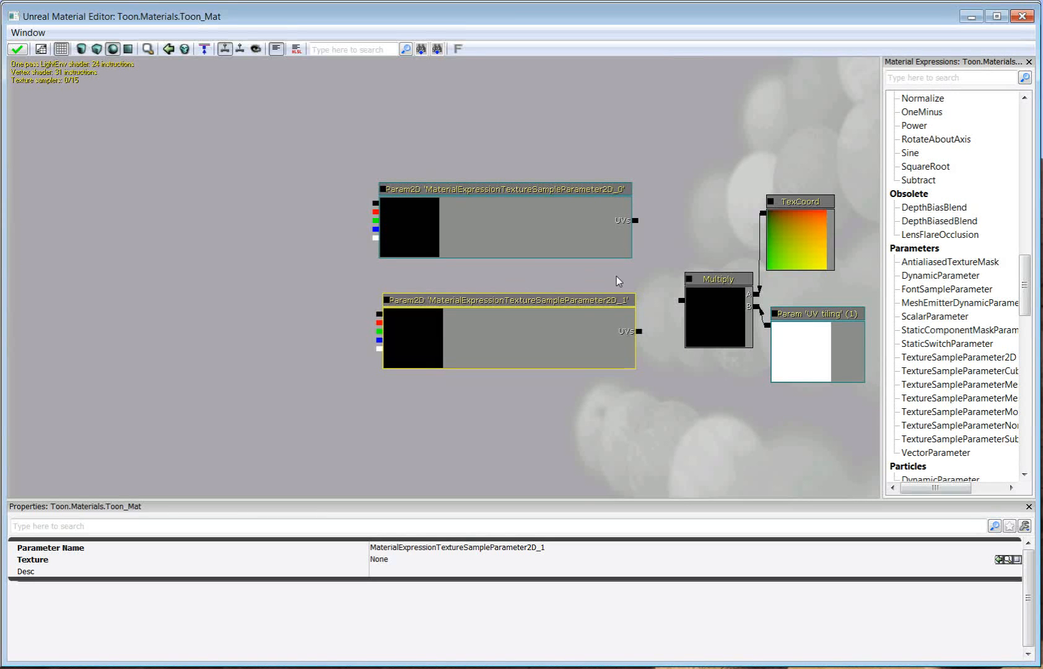
mouse_move(519, 200)
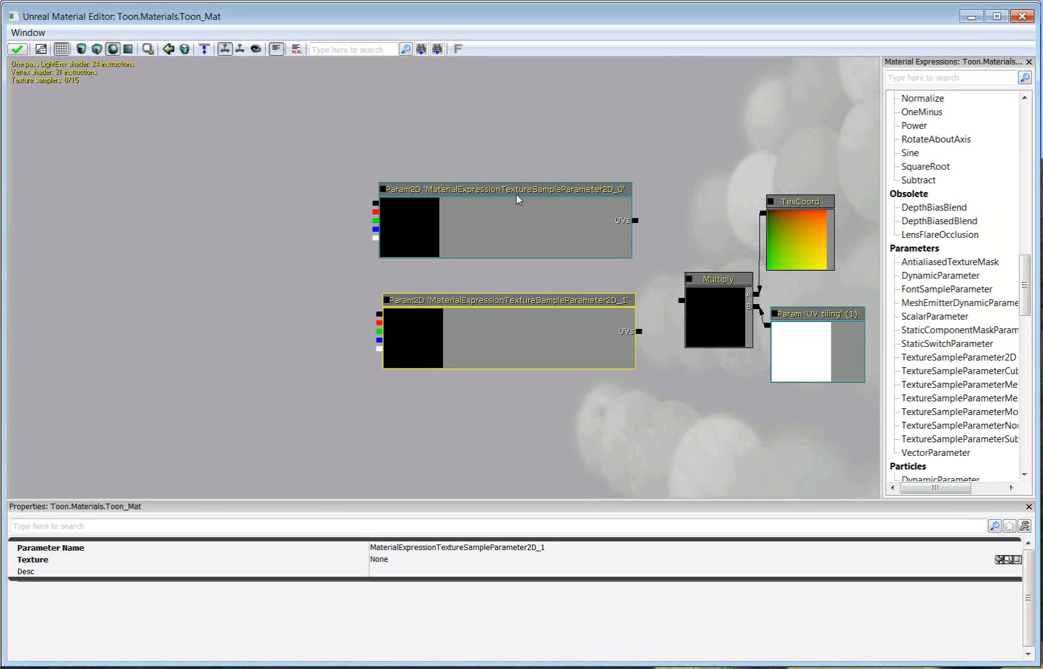
left_click(503, 189)
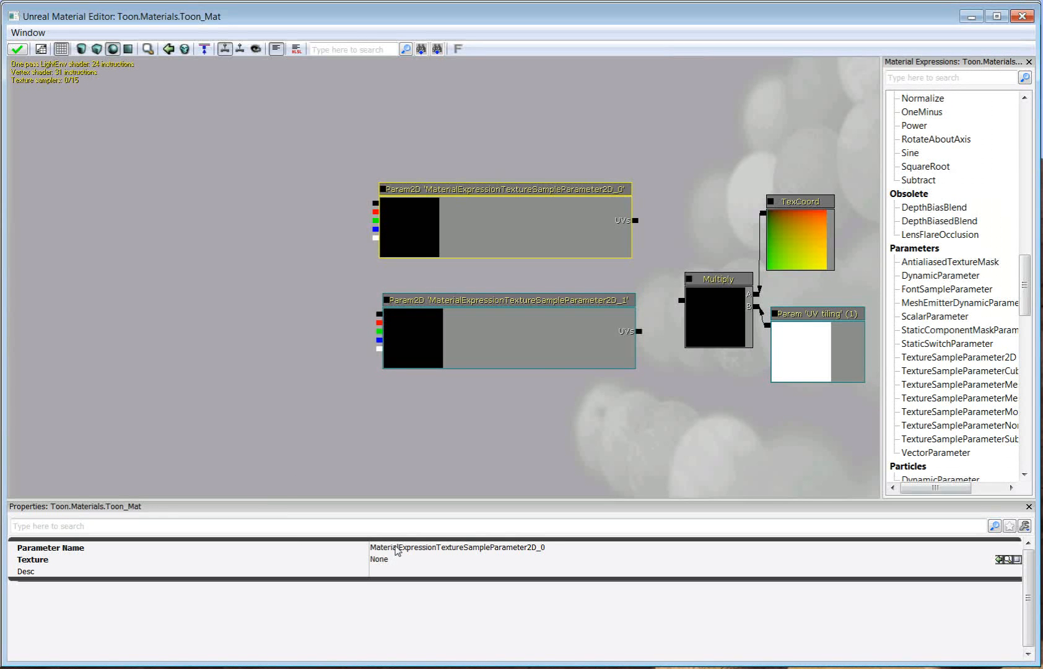
type("Nr")
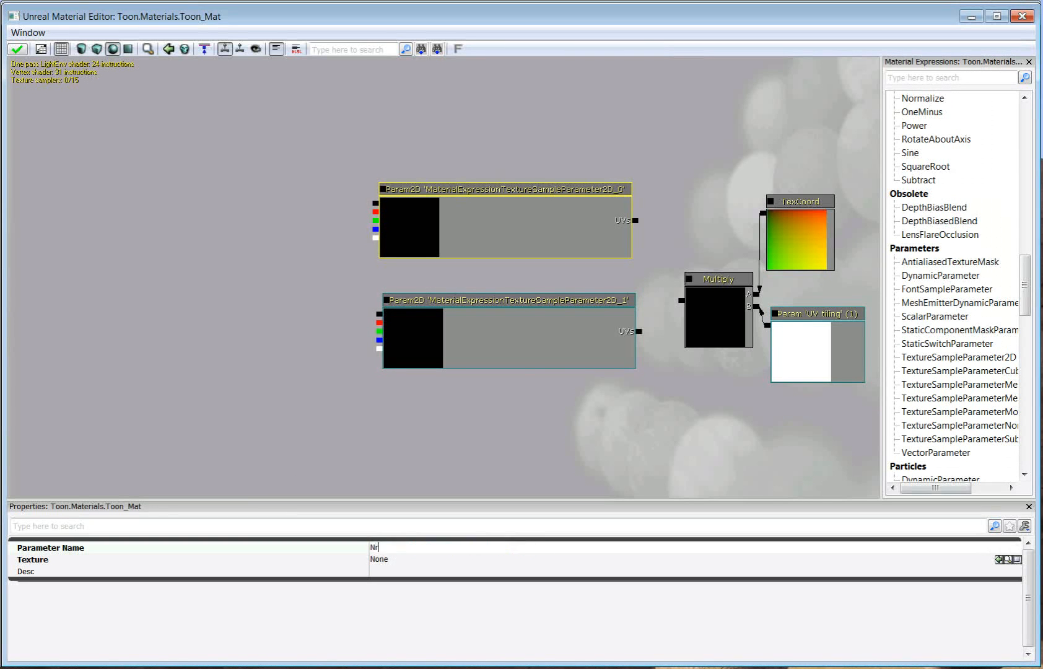
type("NormalTex")
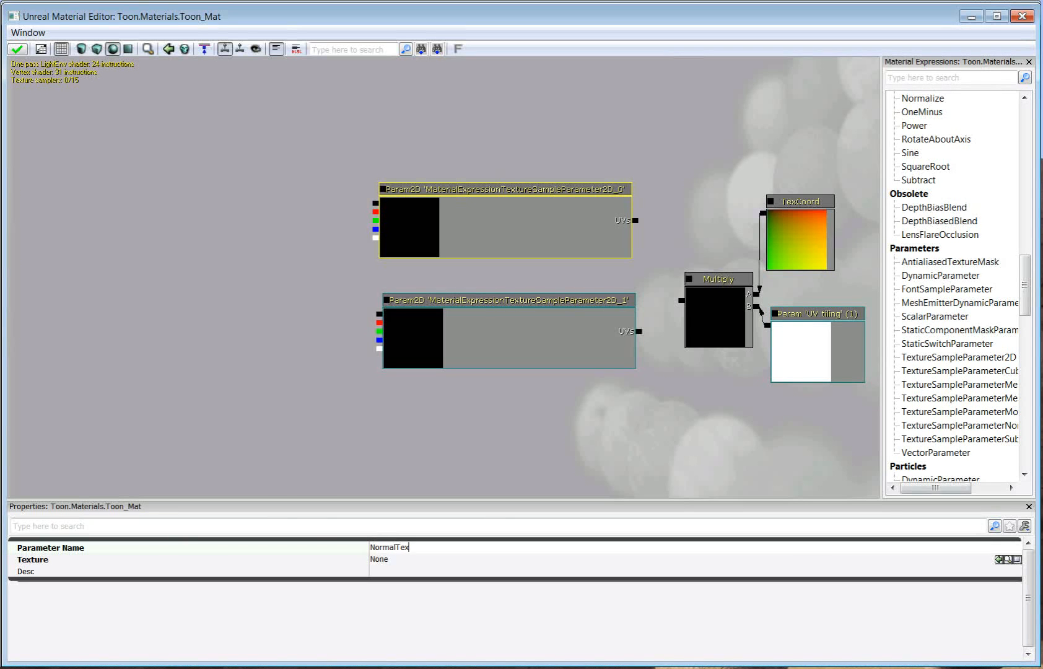
left_click(377, 559)
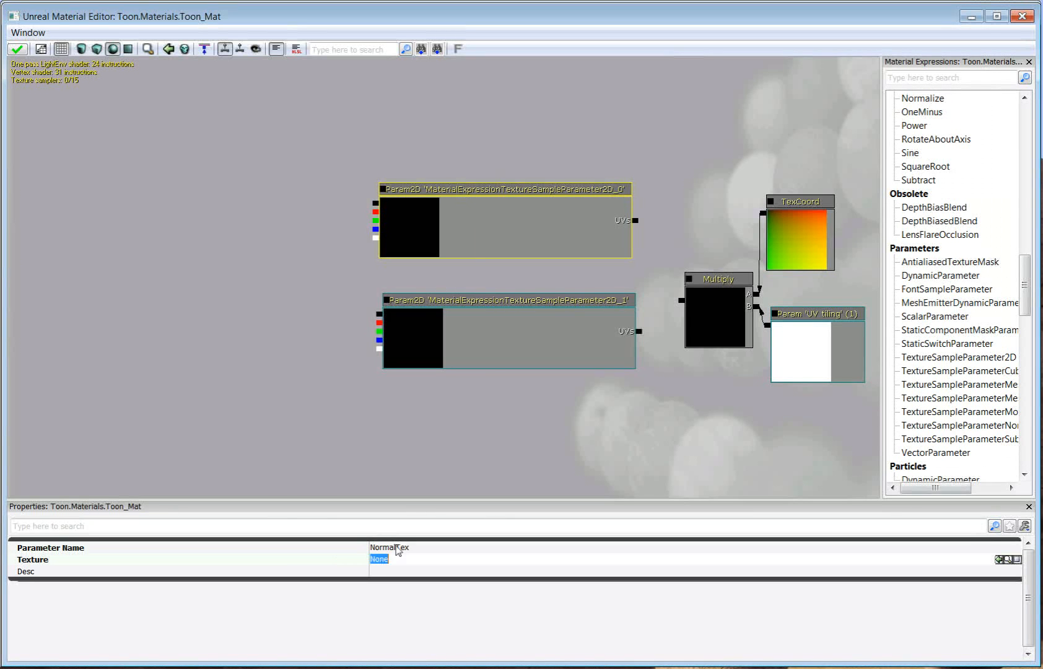
left_click(509, 299)
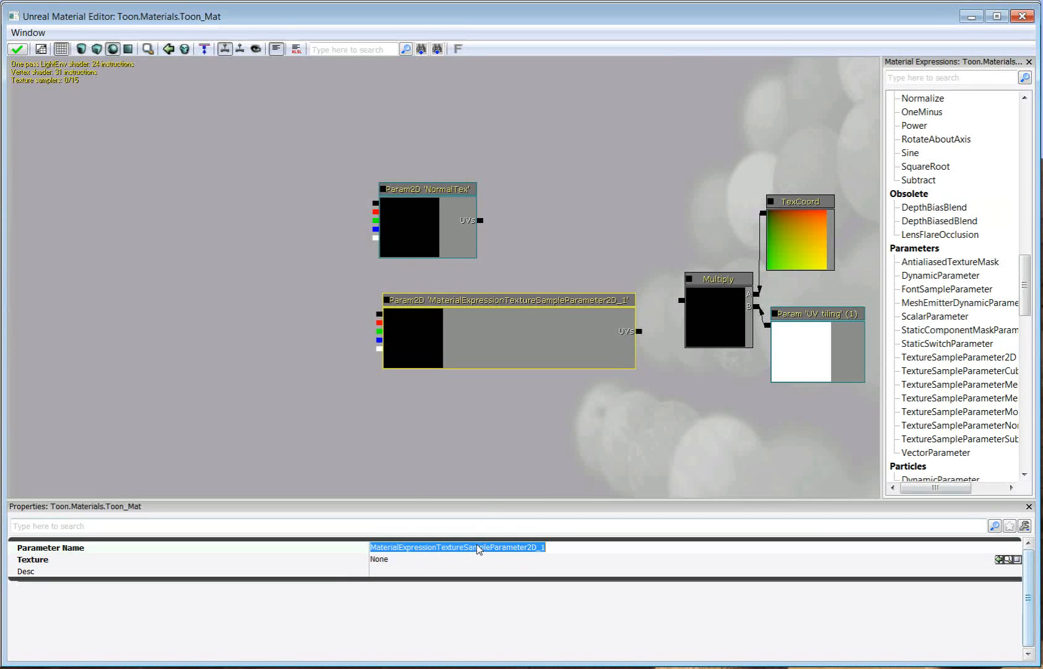
type("OutlineNormalTex")
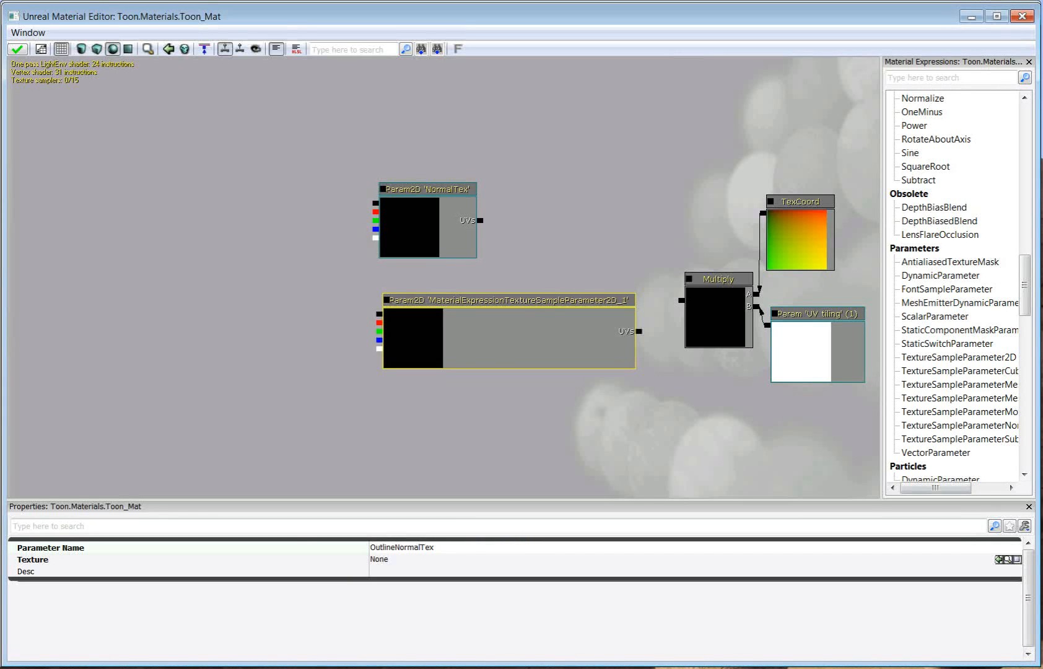
mouse_move(456, 245)
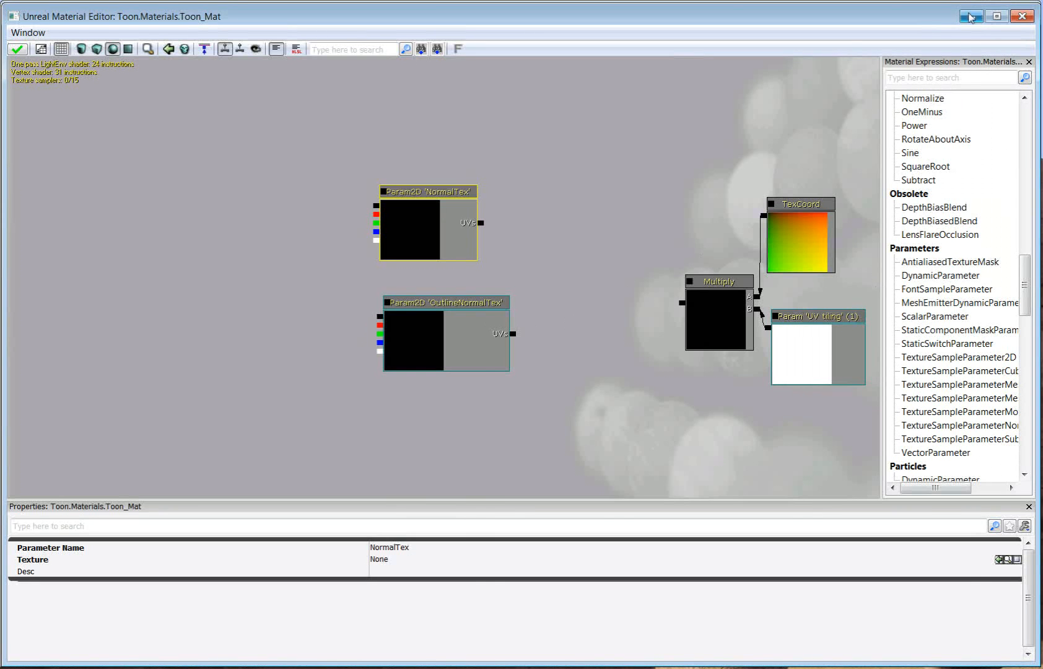
Browse the EngineMaterials package and select the DefaultNormal texture.
left_click(1022, 16)
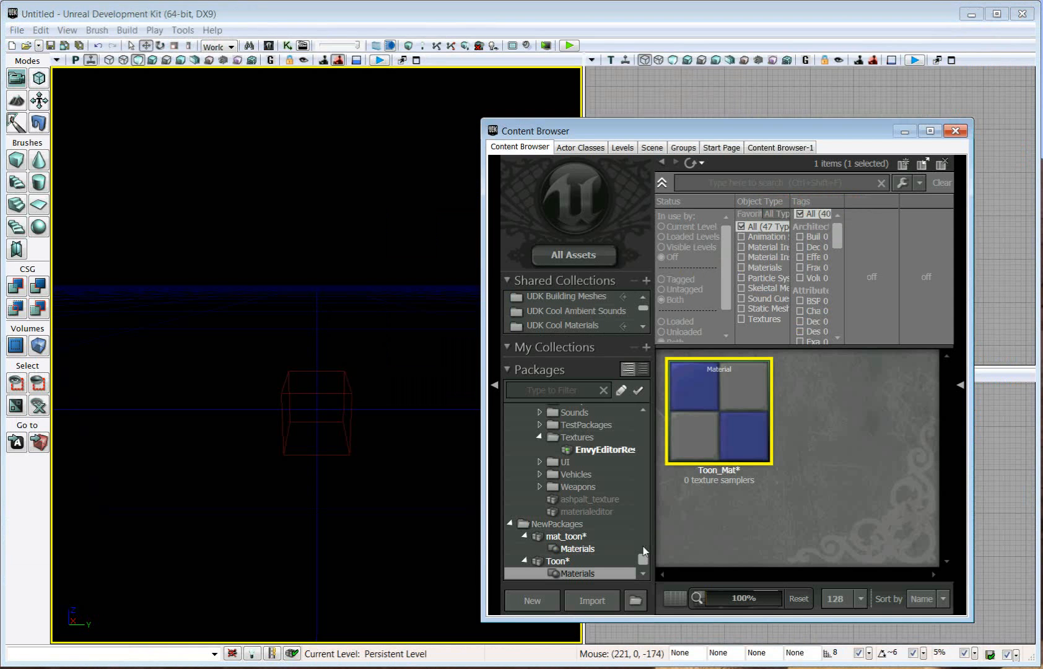
scroll("down", 3)
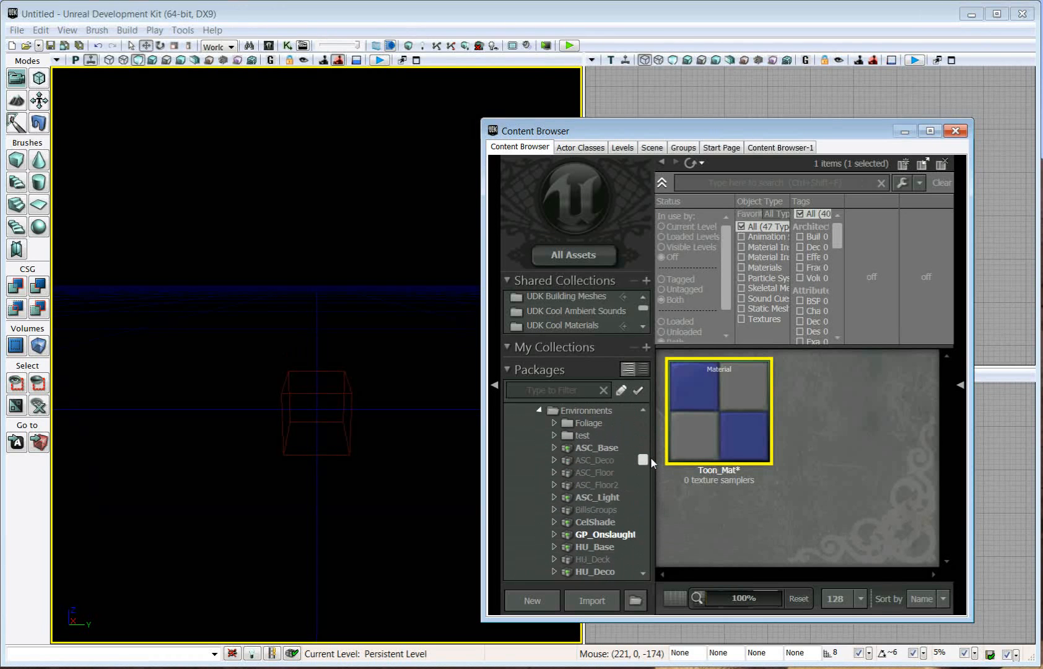
scroll("down", 3)
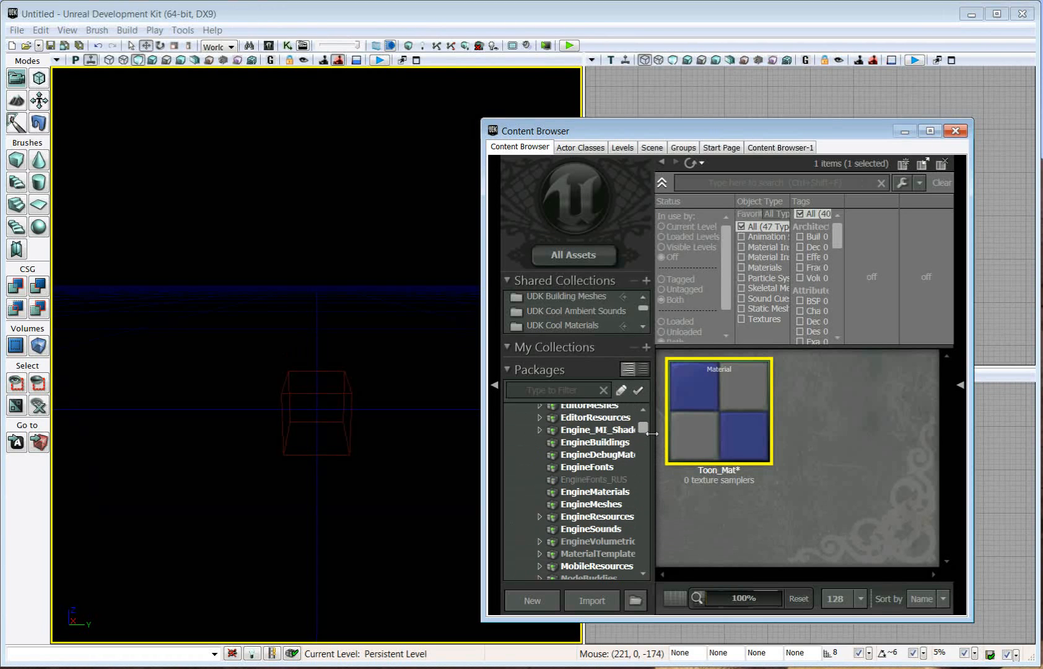
left_click(592, 490)
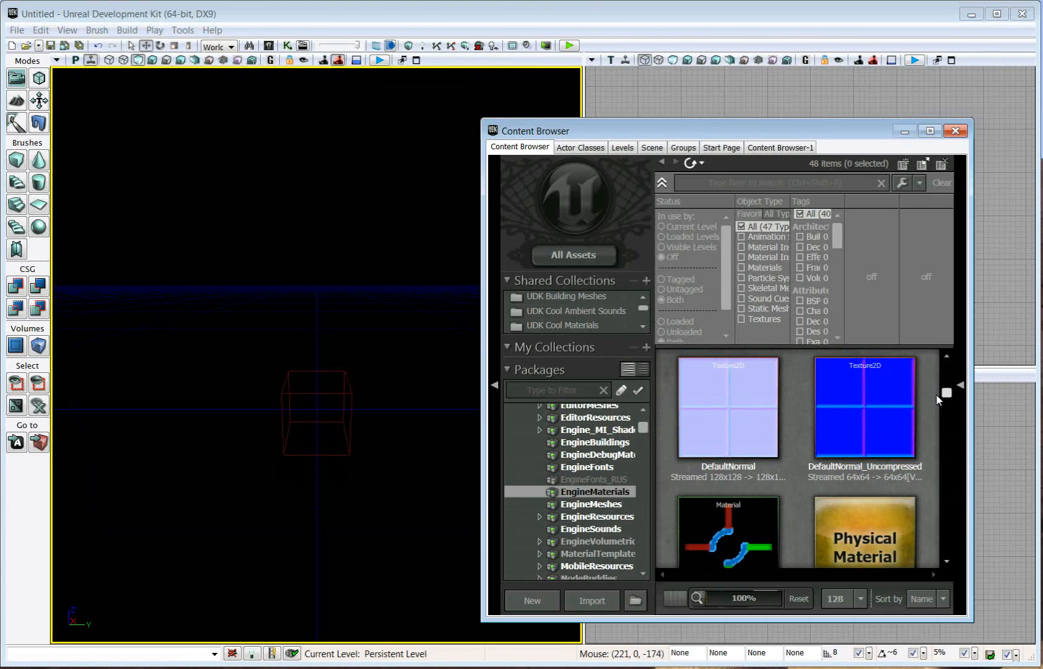
left_click(727, 407)
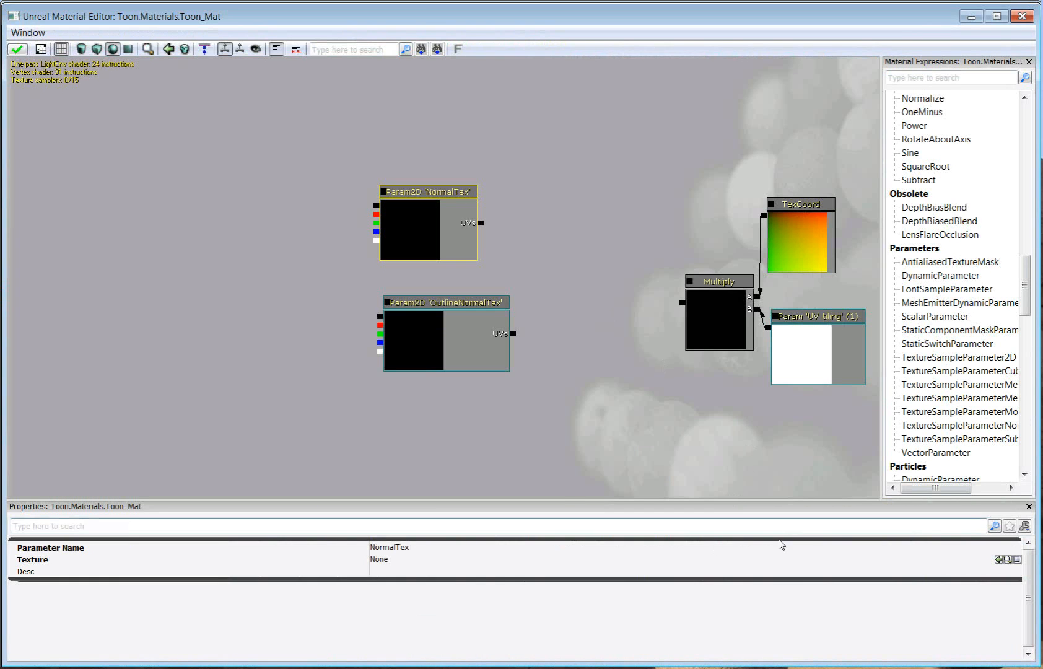
mouse_move(545, 306)
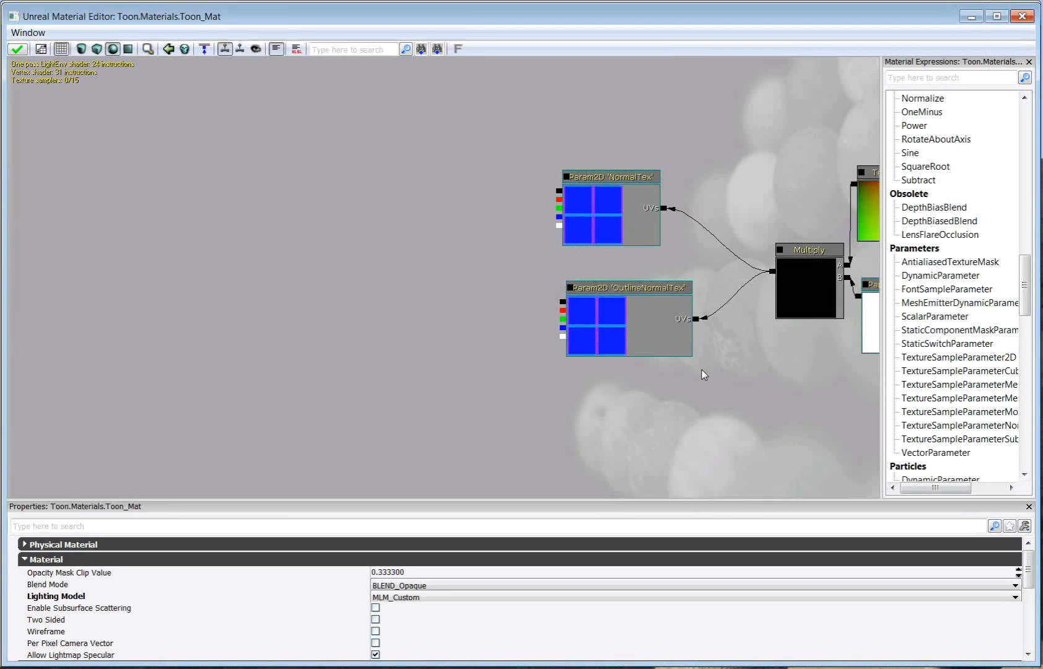
mouse_move(514, 336)
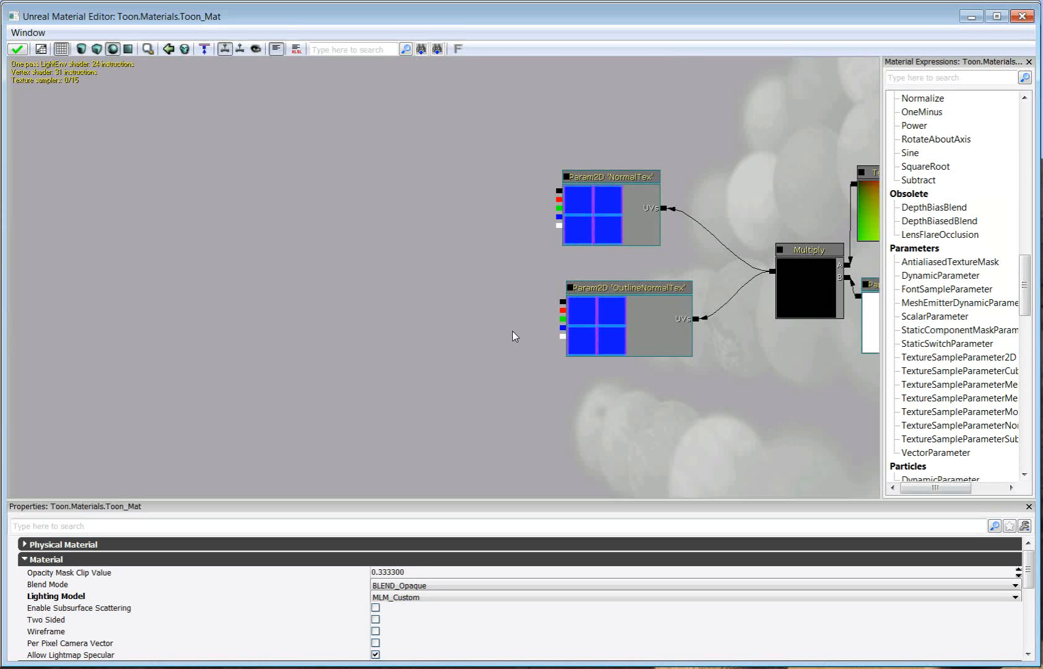
mouse_move(819, 361)
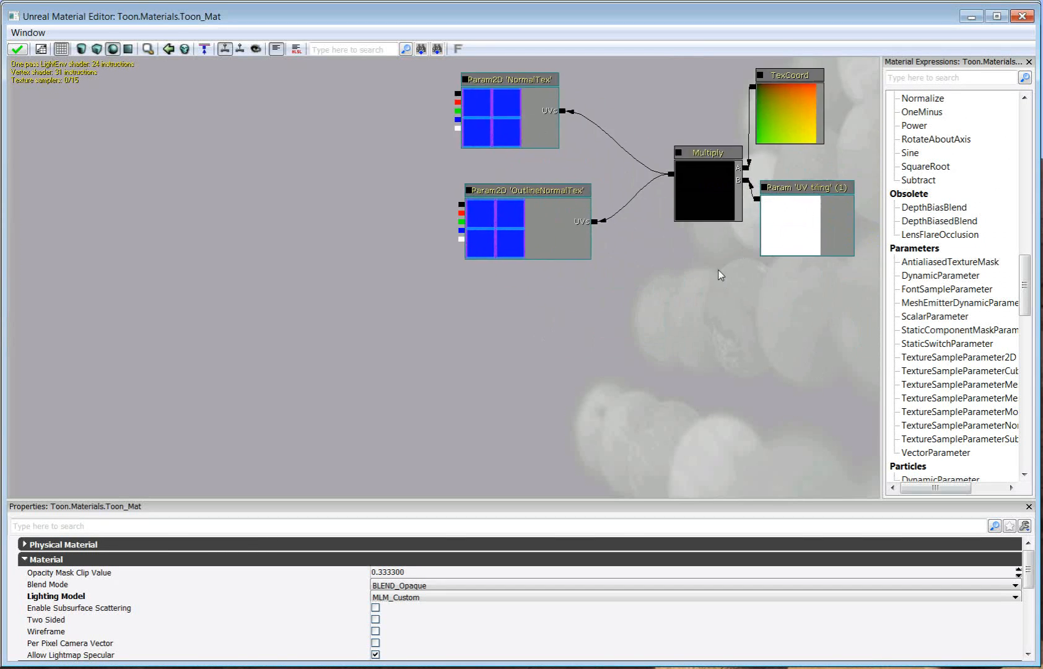
Add Light Vector and Dot nodes, wiring Light Vector to A and NormalTex RGB to B.
scroll("down", 3)
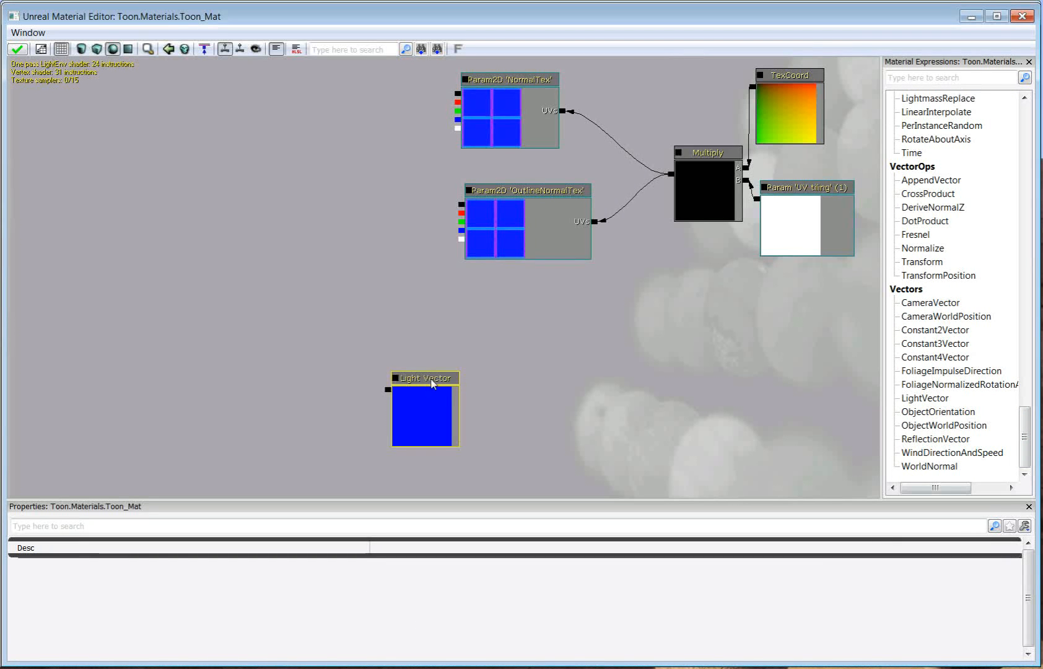
left_click_drag(425, 378, 364, 361)
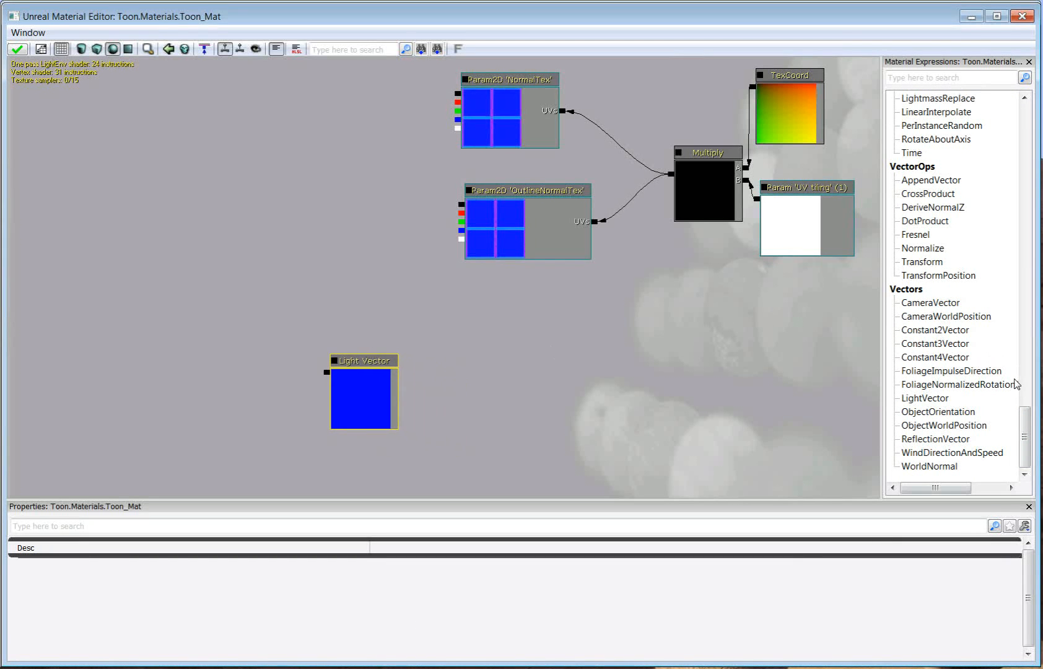
scroll("down", 3)
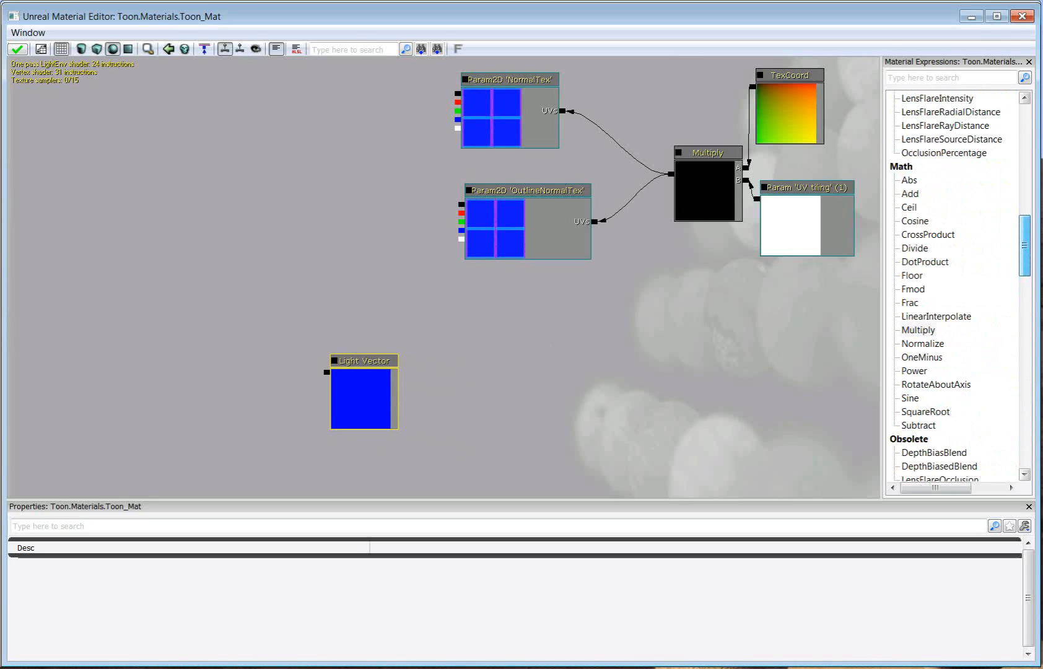
left_click(925, 262)
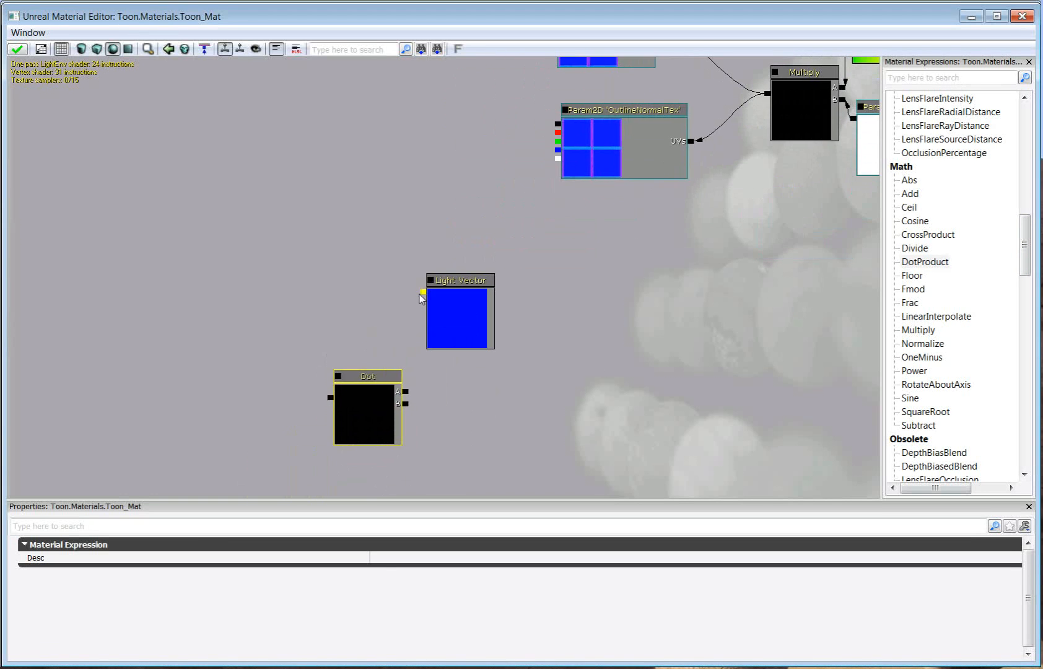
left_click_drag(424, 292, 411, 388)
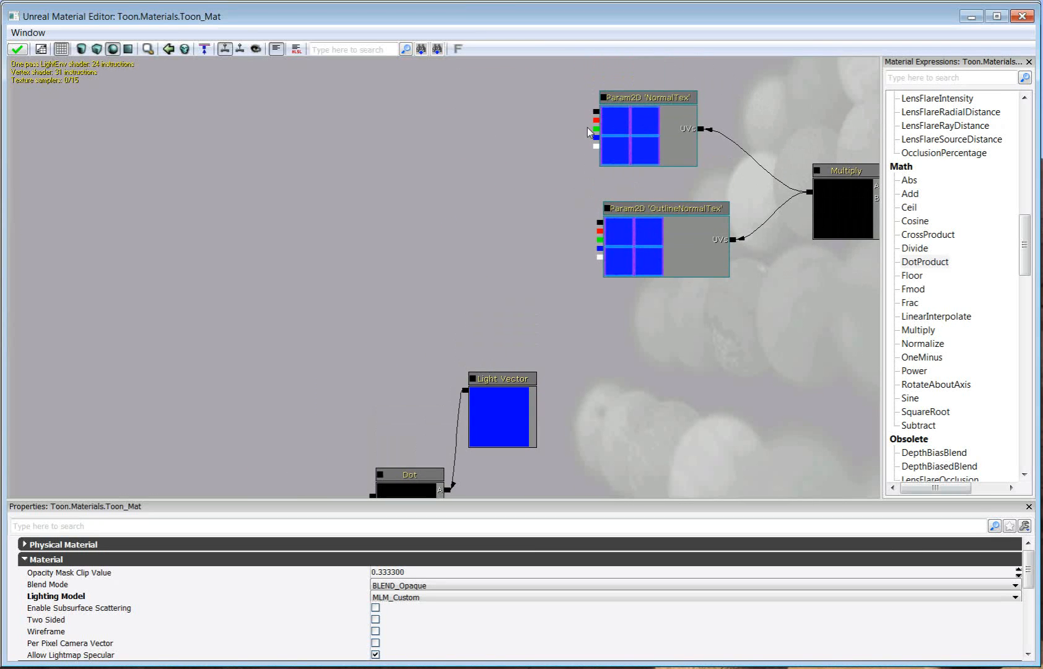
left_click_drag(590, 131, 518, 489)
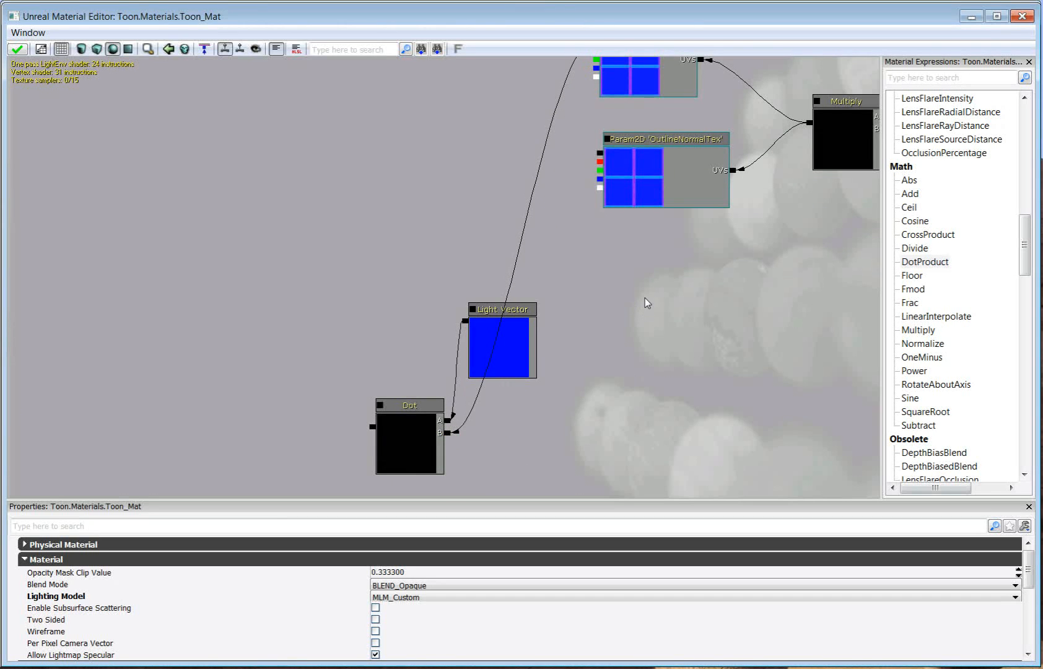
Feed the Dot result into a new Constant Clamp node.
left_click_drag(647, 303, 670, 330)
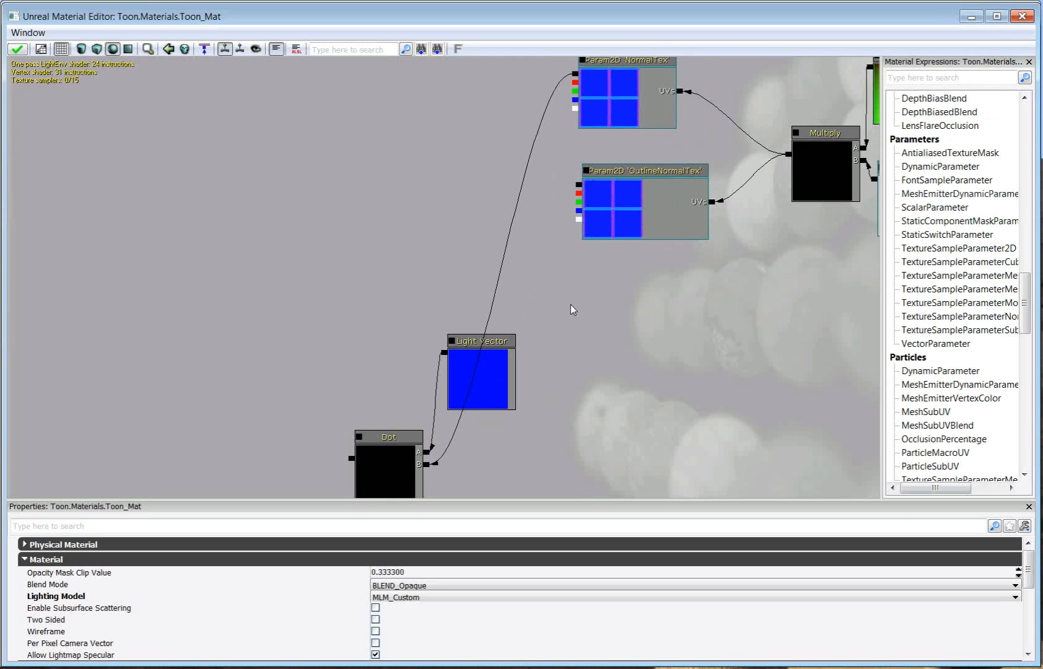
mouse_move(550, 337)
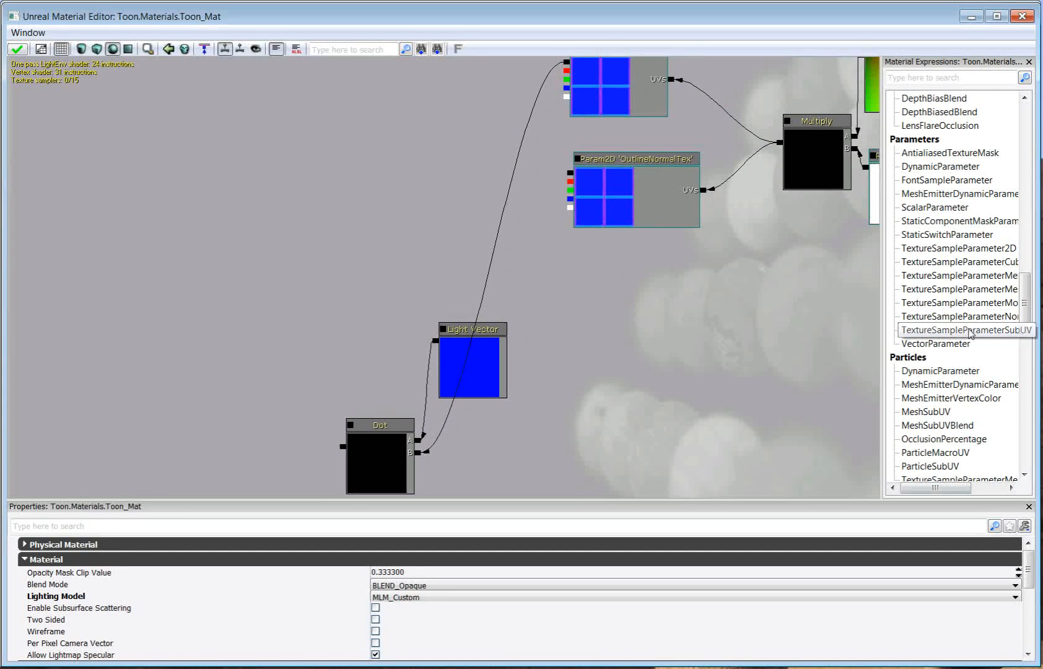
scroll("down", 3)
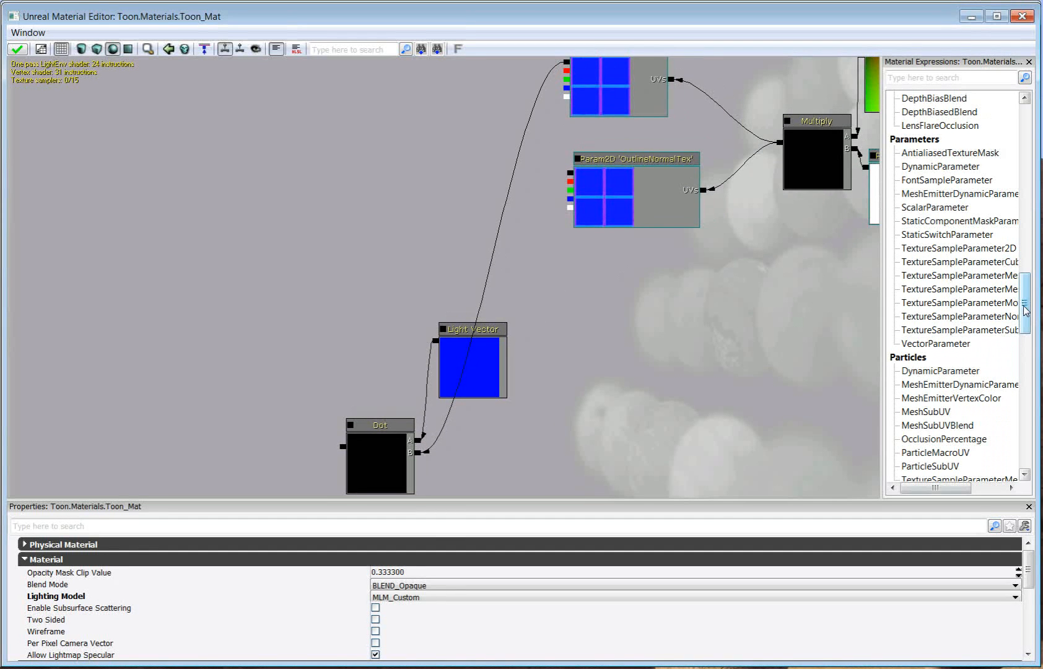
scroll("down", 3)
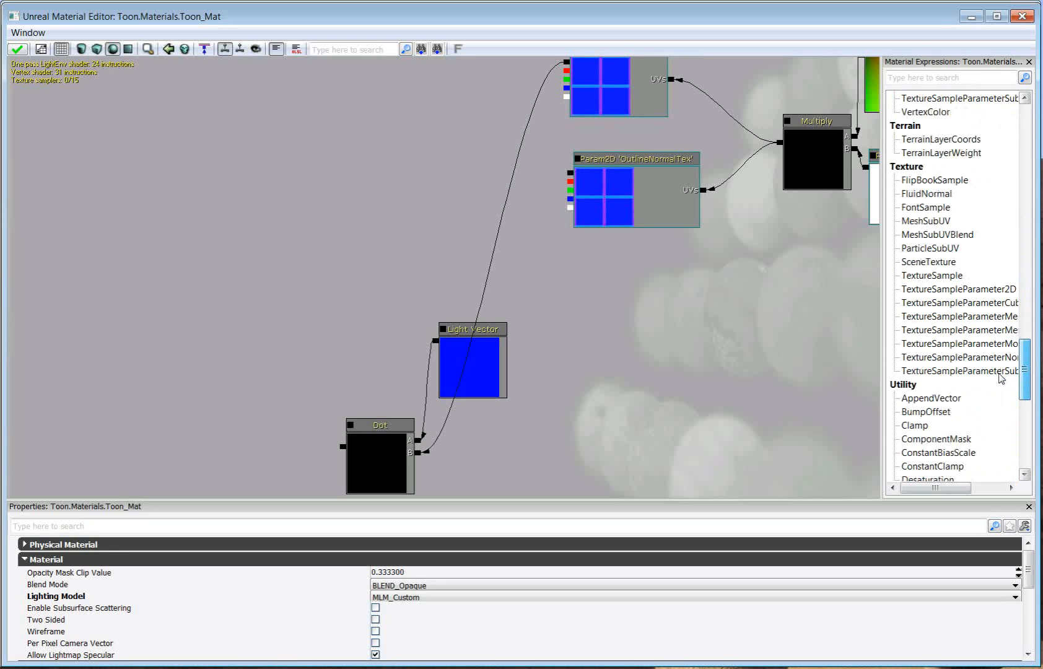
scroll("down", 3)
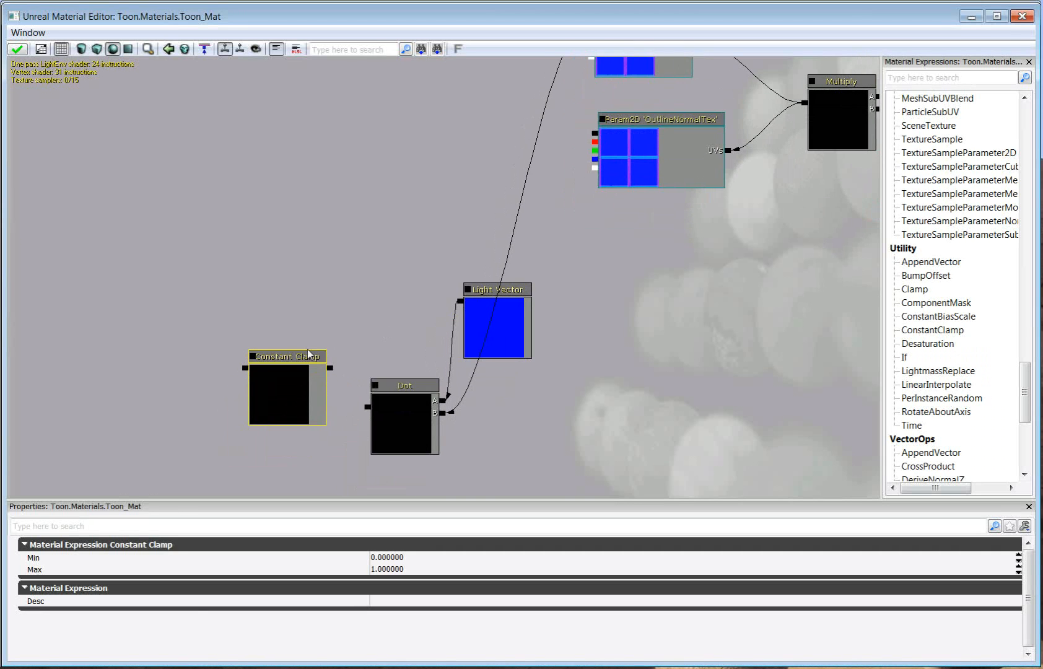
left_click_drag(286, 356, 286, 383)
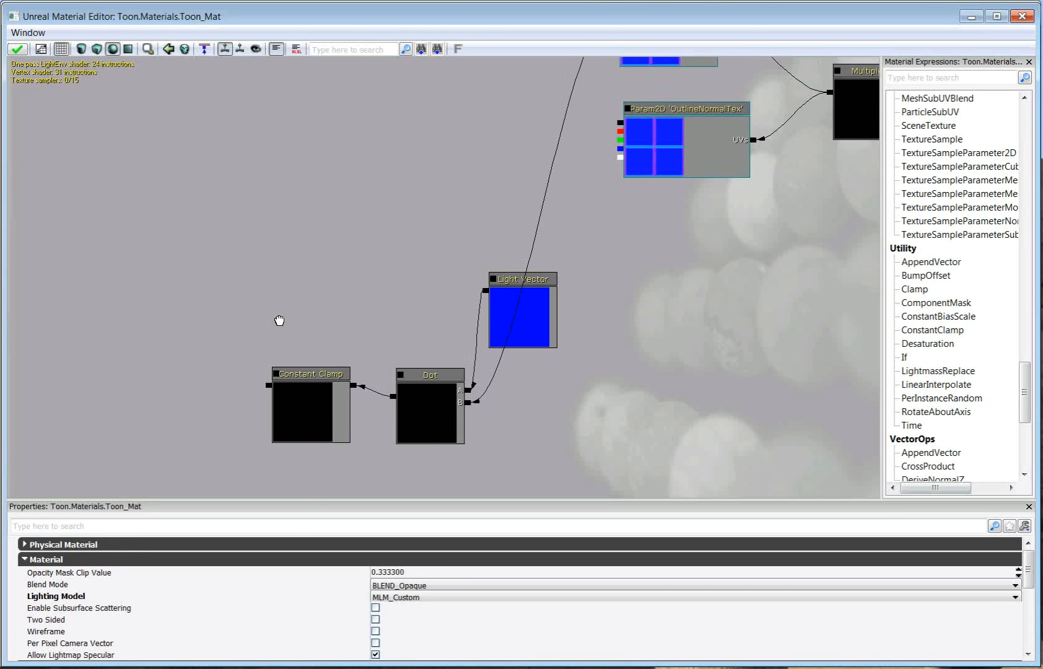
mouse_move(584, 361)
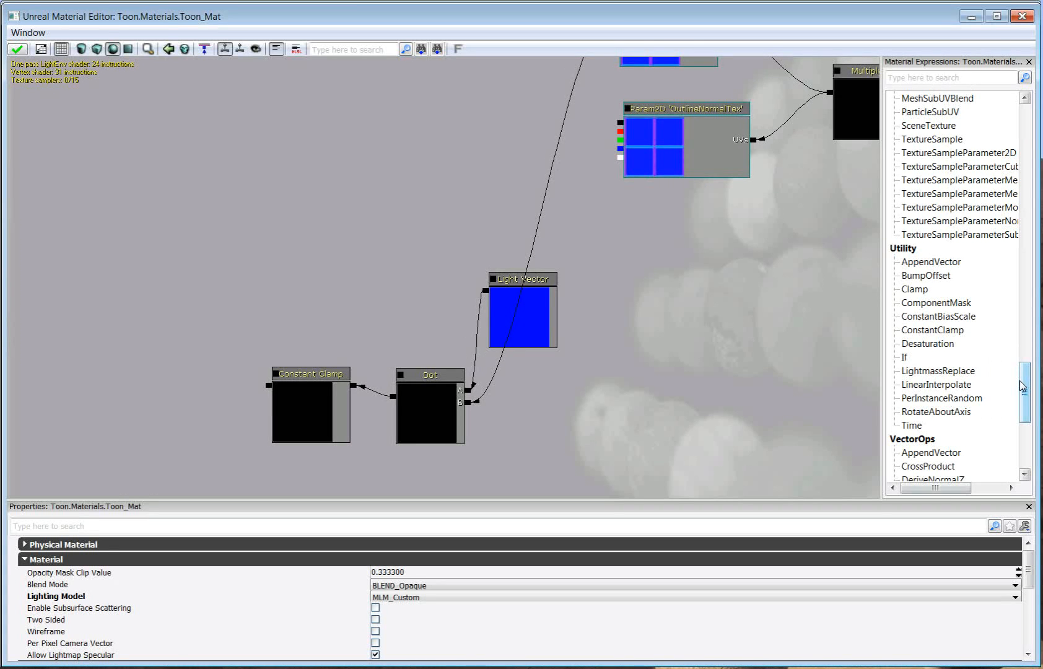
mouse_move(1024, 386)
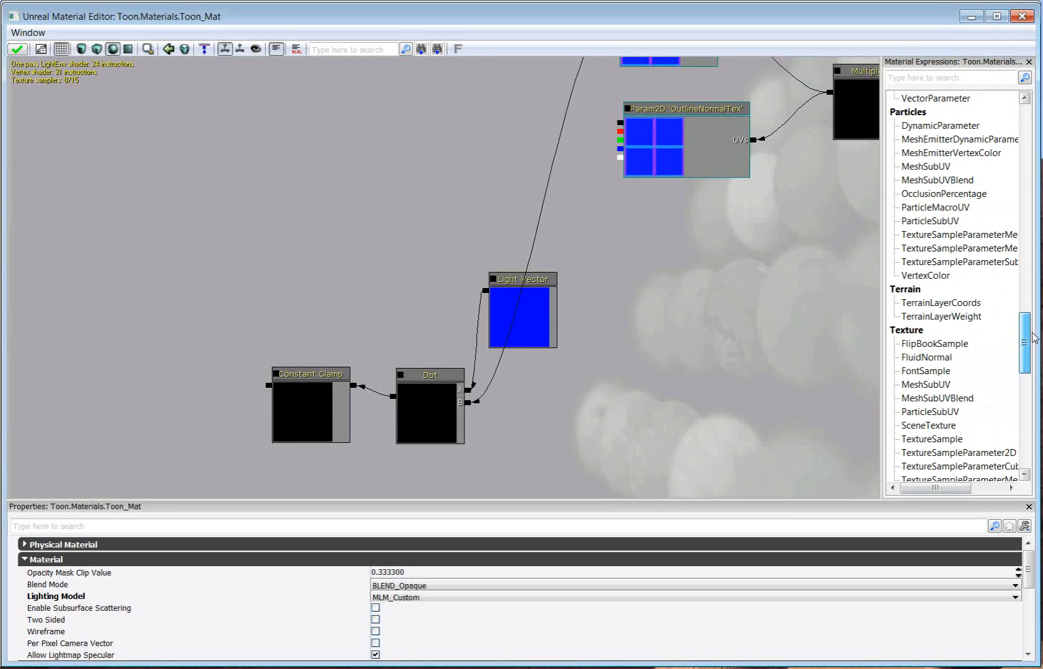
Add a DiffuseColor vector parameter with R set to 1, plus a Multiply node.
scroll("down", 3)
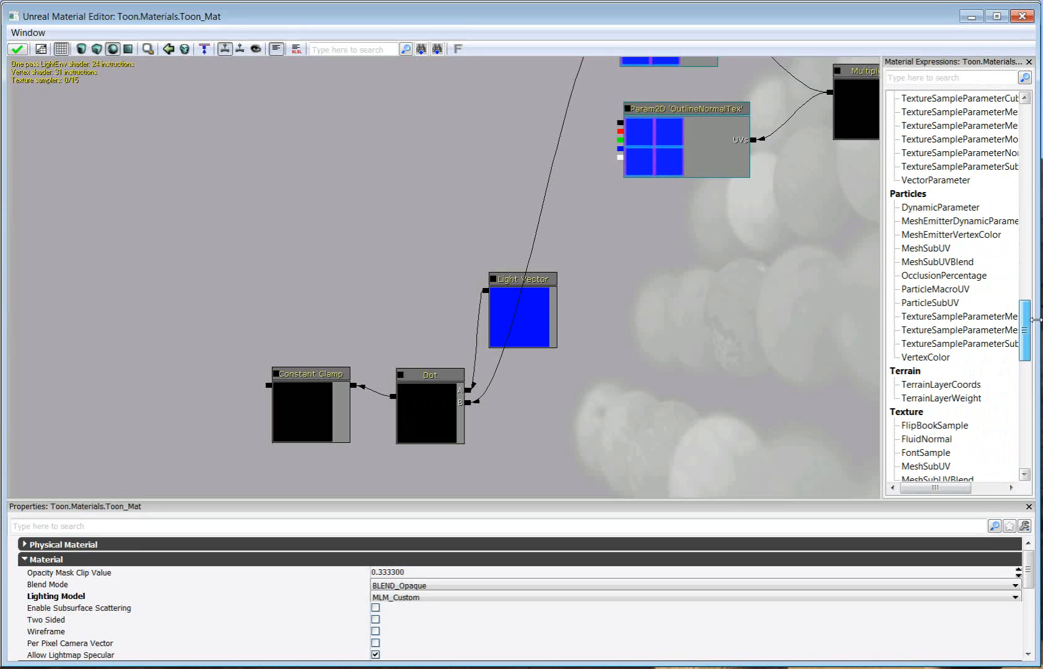
left_click(934, 180)
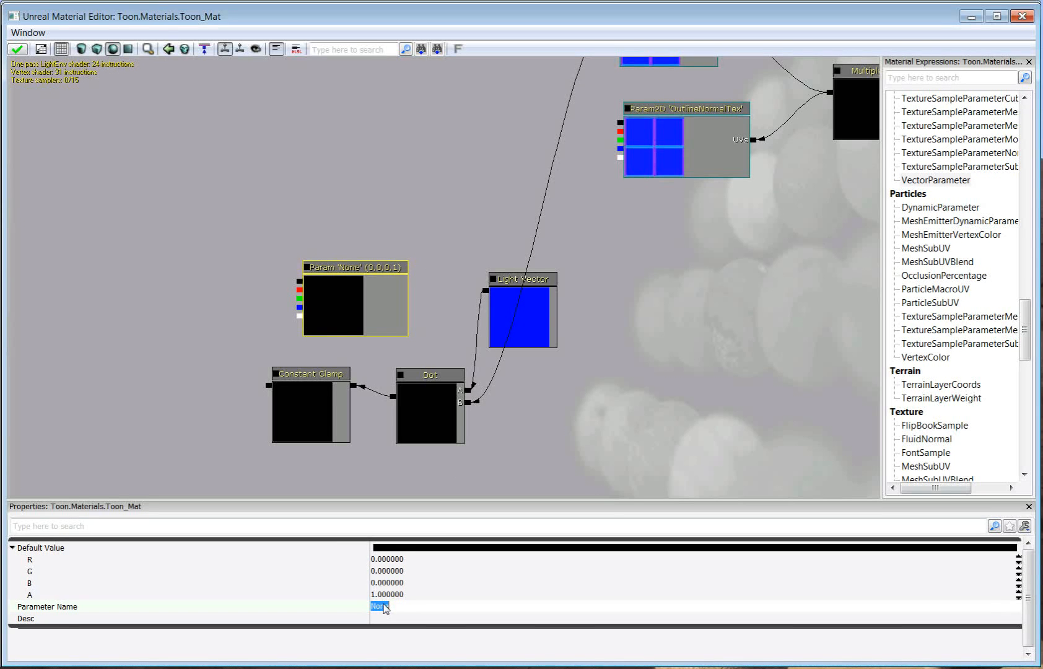
type("DiffuseColor")
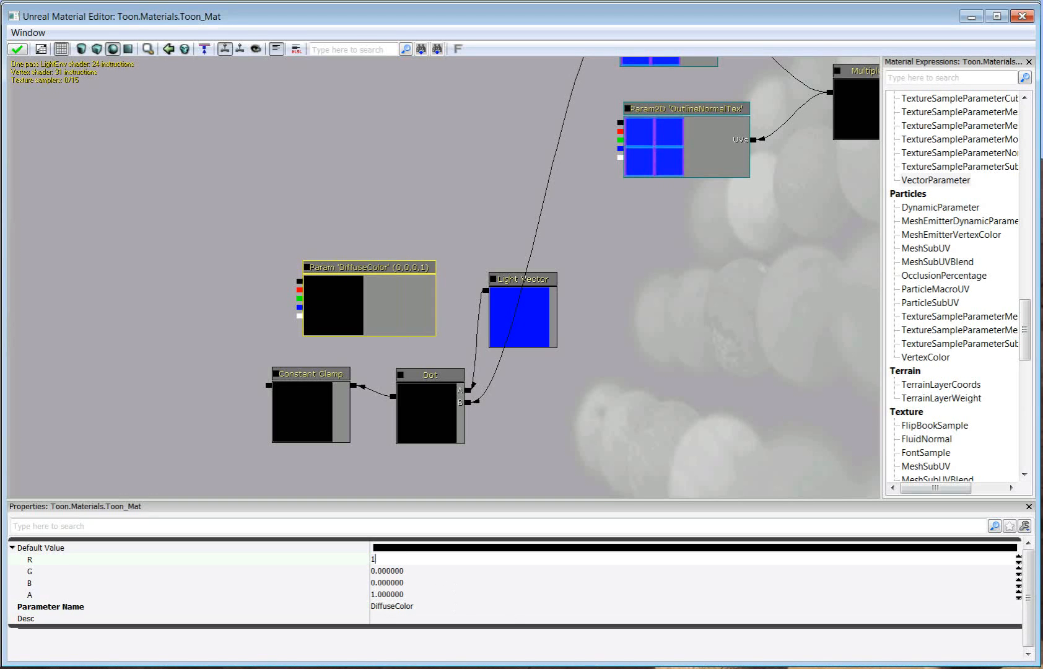
type("1.000000")
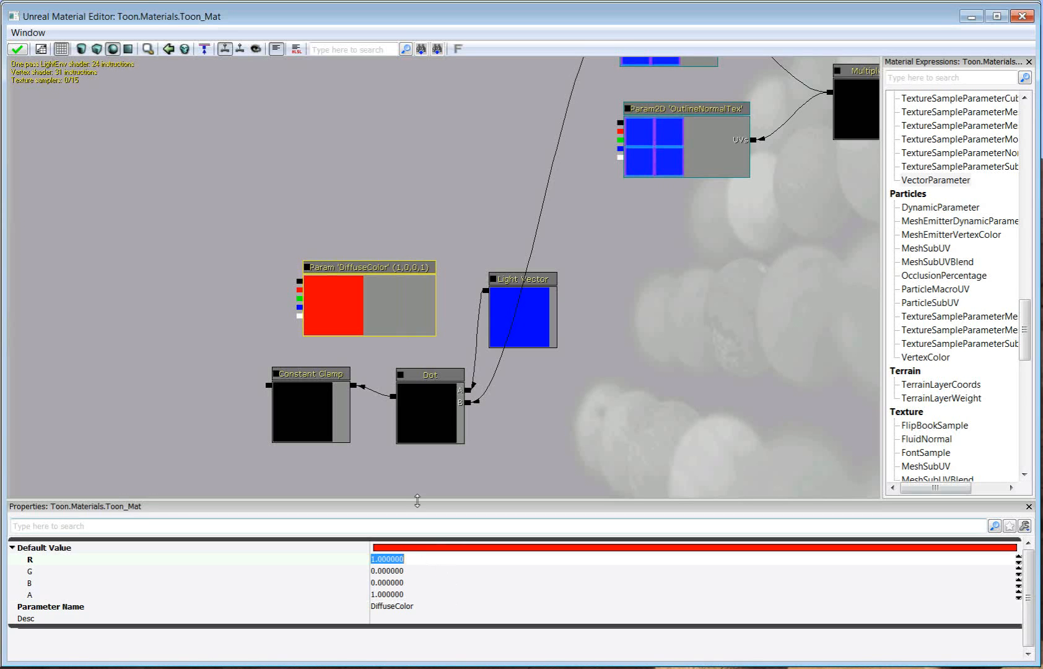
mouse_move(338, 312)
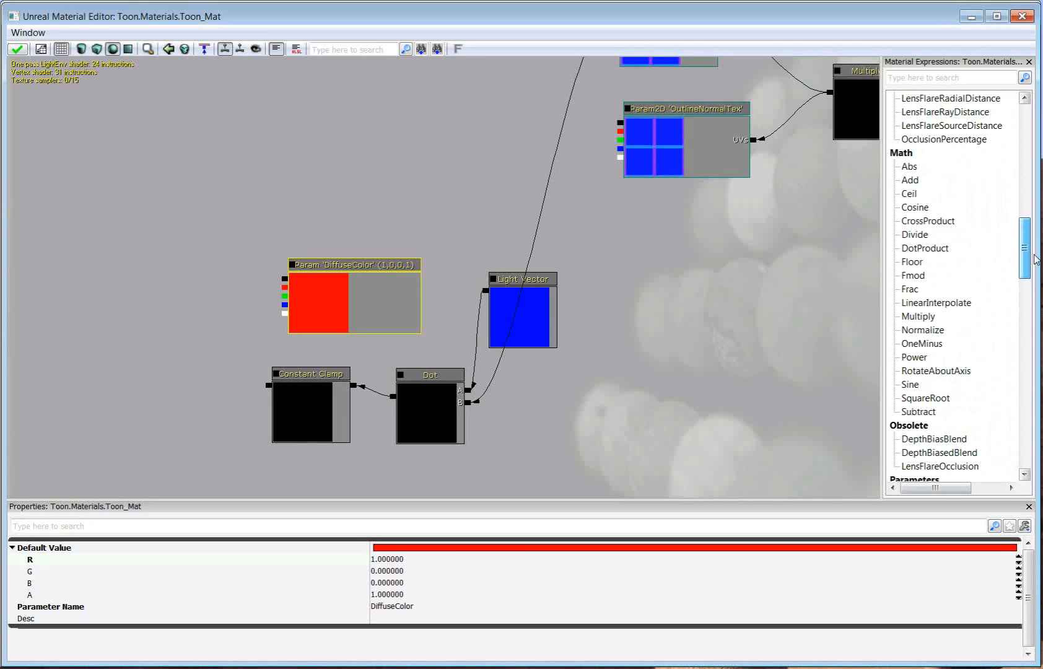
left_click(917, 315)
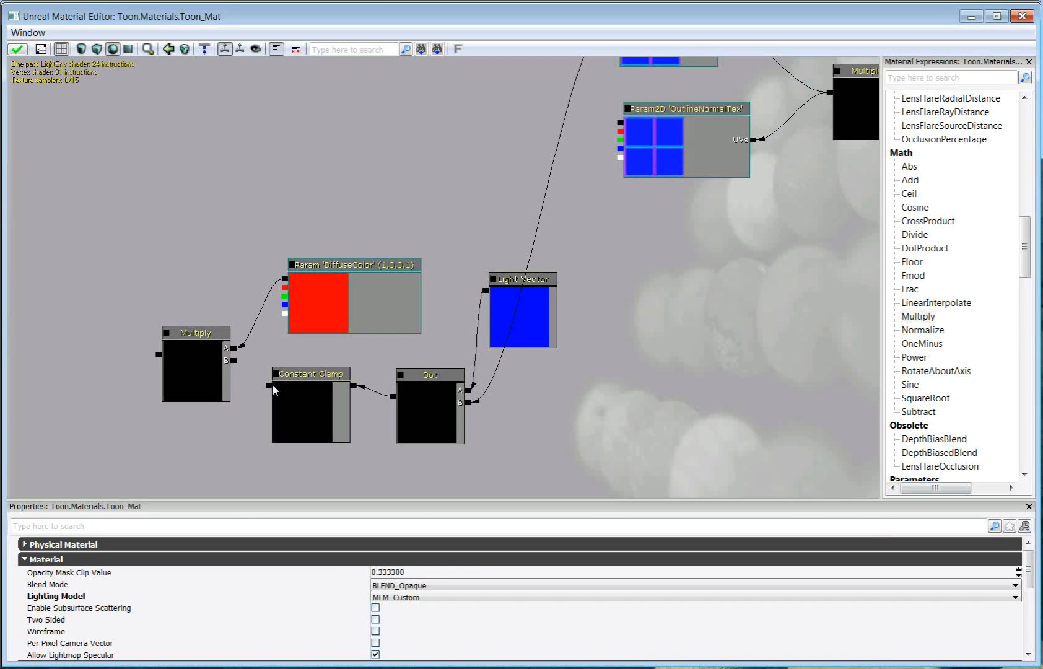
mouse_move(291, 234)
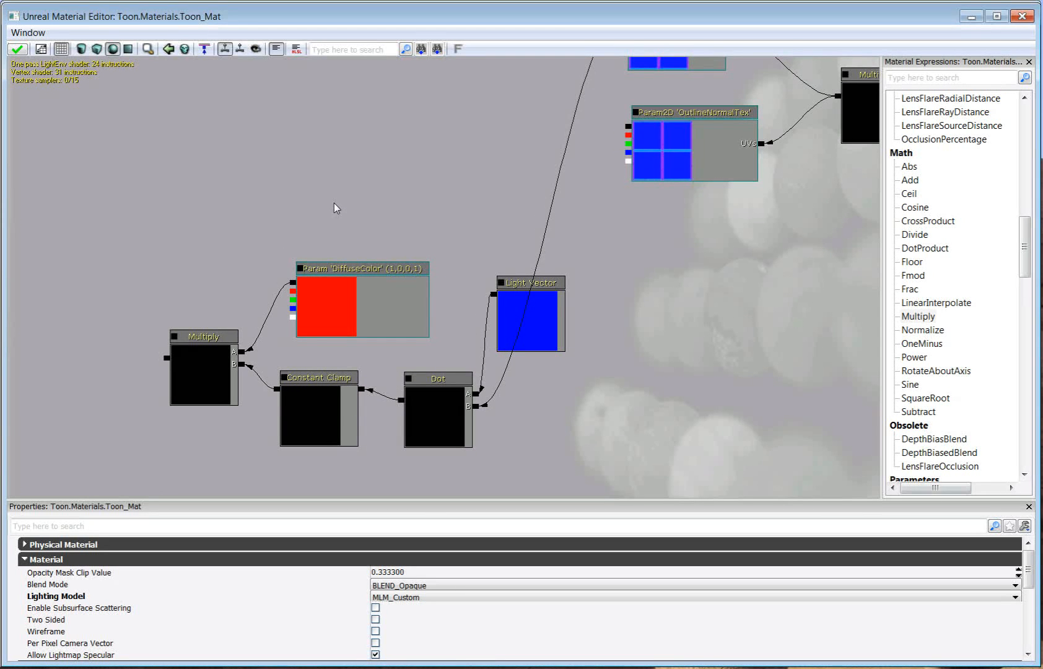
Dot a Reflection Vector with a Light Vector and clamp the result.
left_click_drag(335, 208, 422, 270)
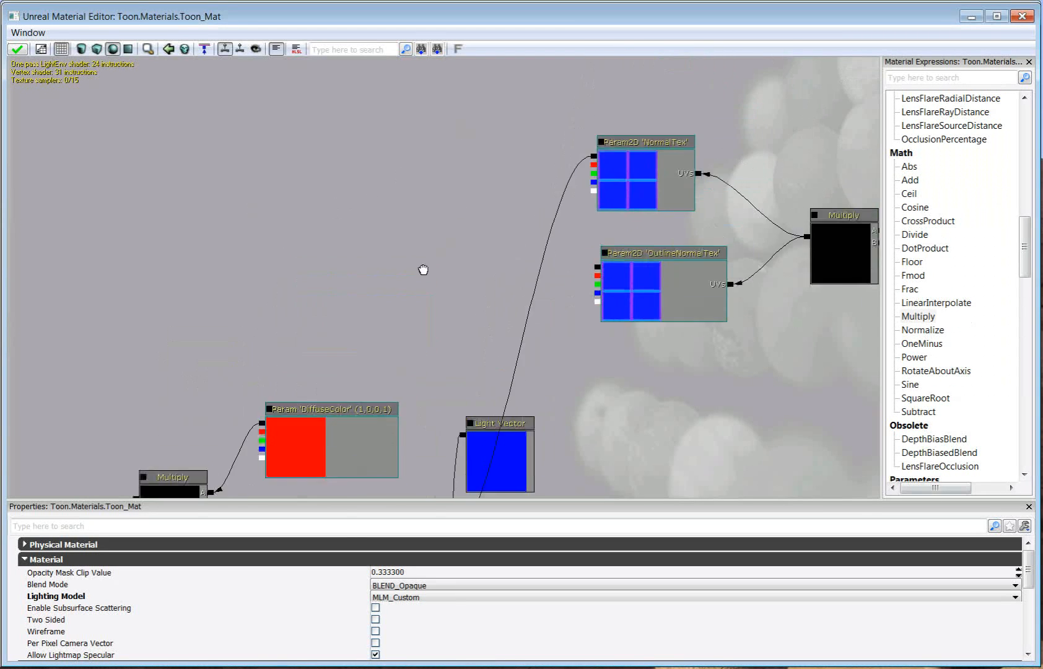
left_click_drag(423, 270, 430, 266)
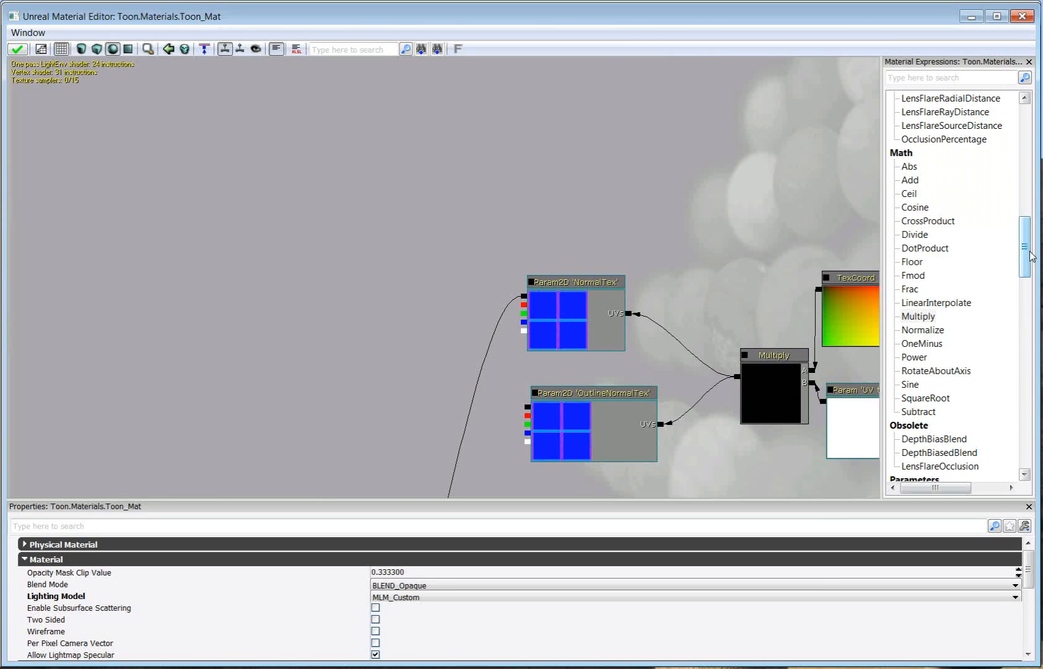
scroll("down", 3)
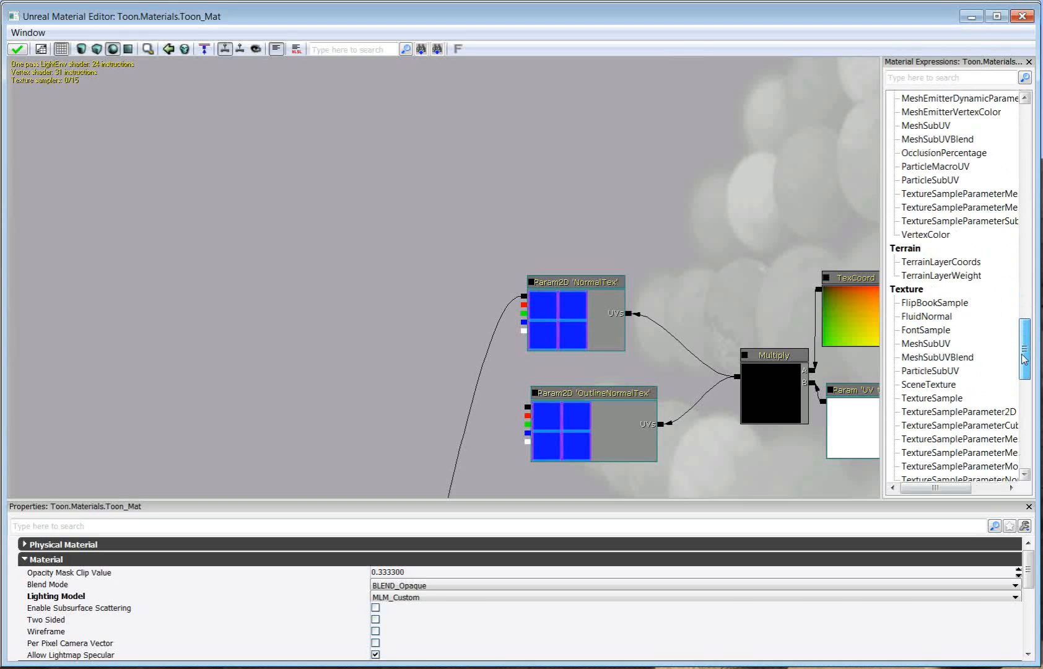
scroll("down", 3)
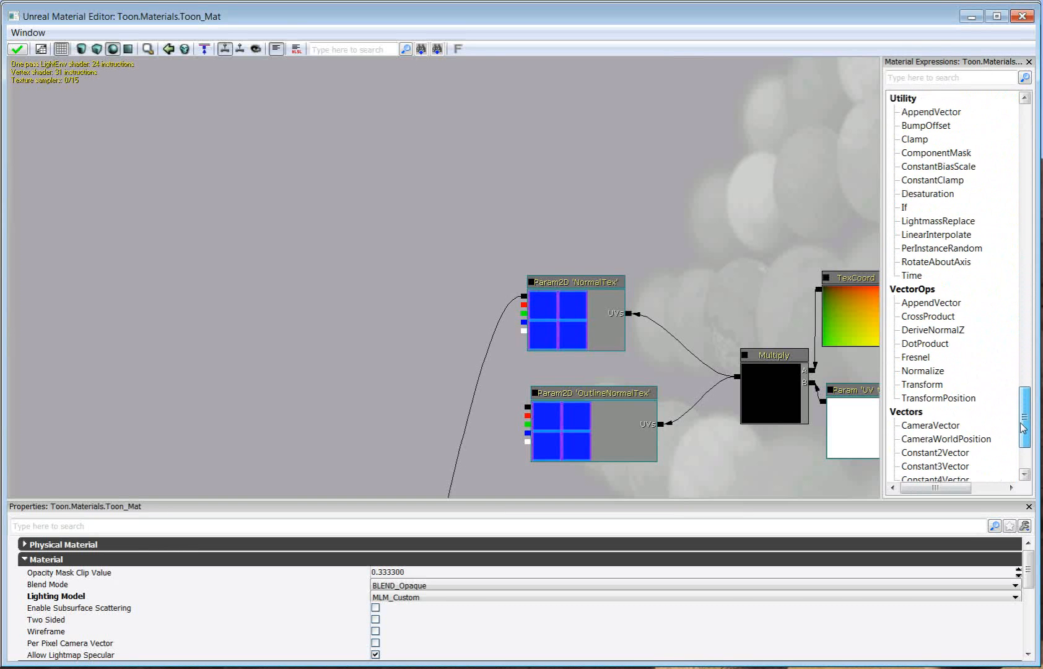
scroll("down", 3)
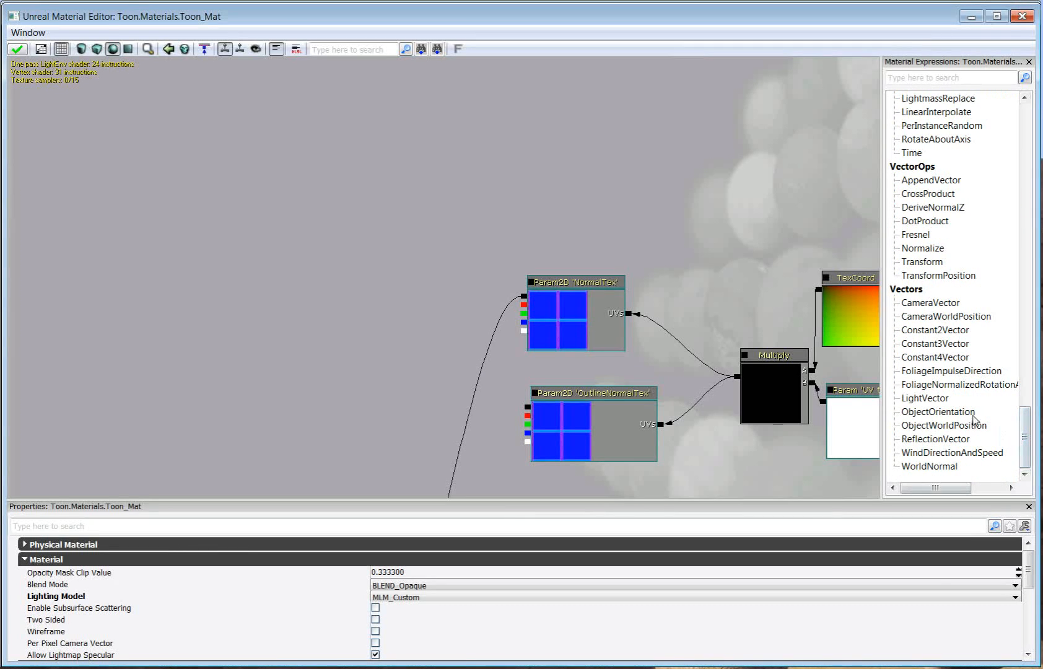
left_click(924, 398)
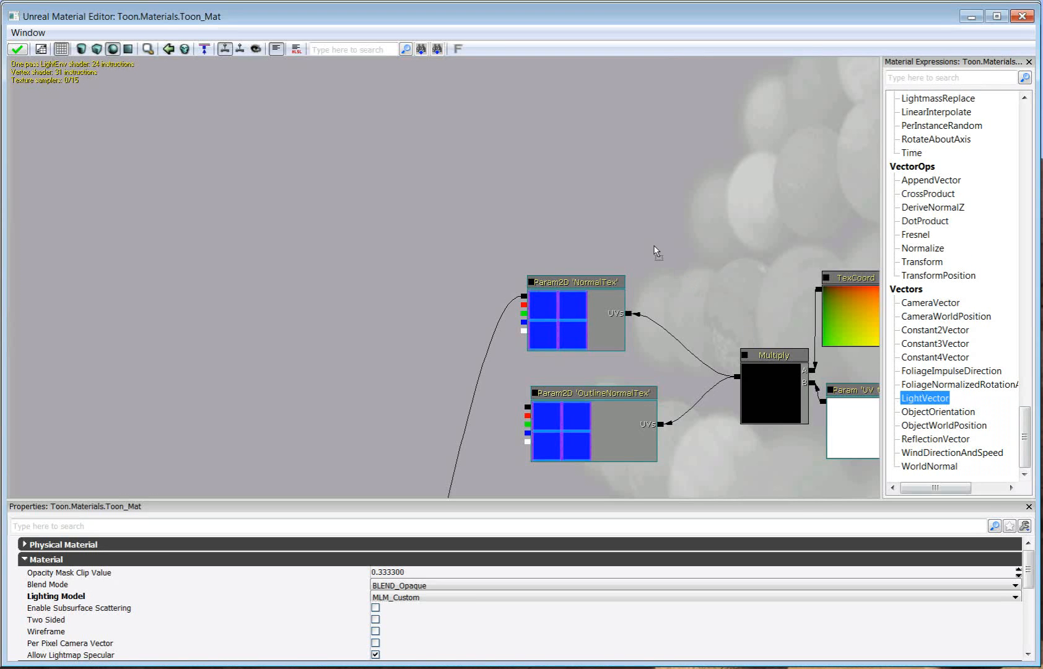
mouse_move(619, 209)
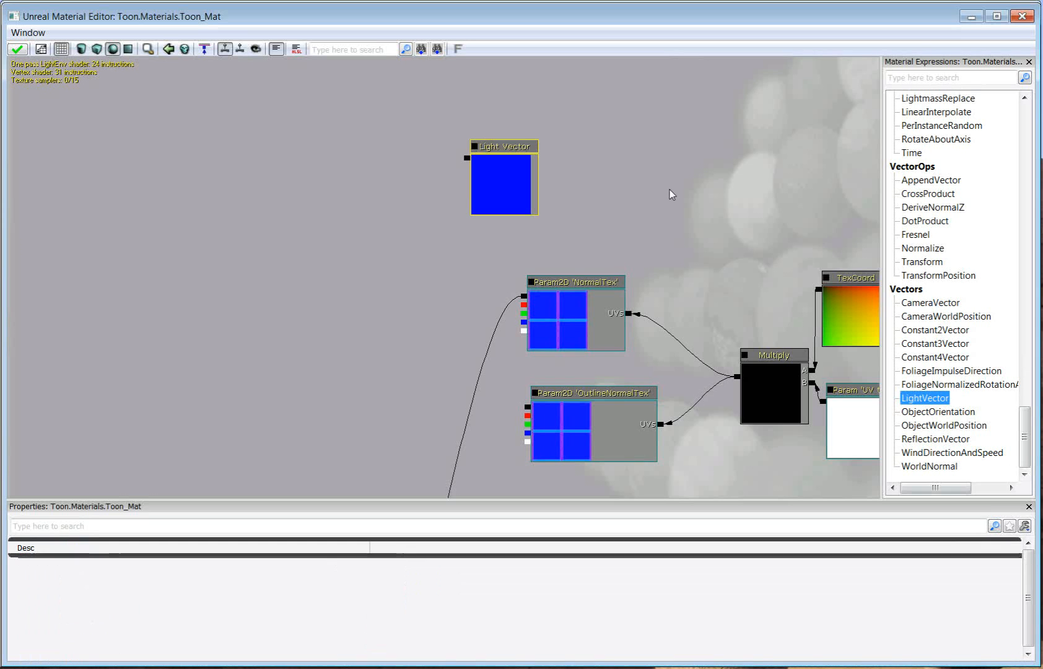
mouse_move(597, 239)
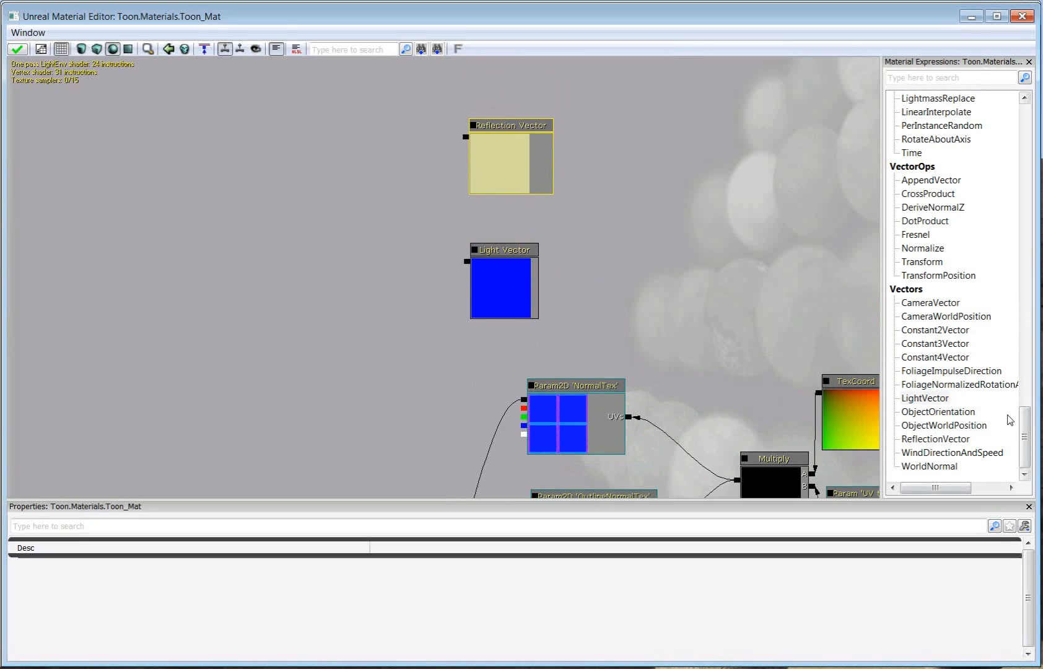
scroll("down", 3)
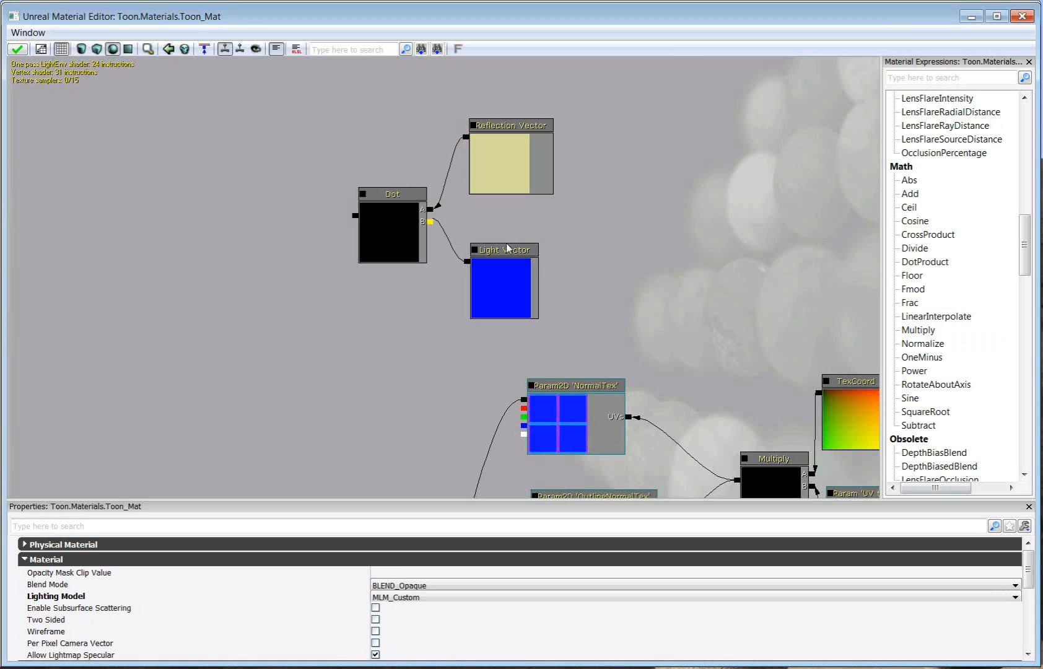
scroll("down", 3)
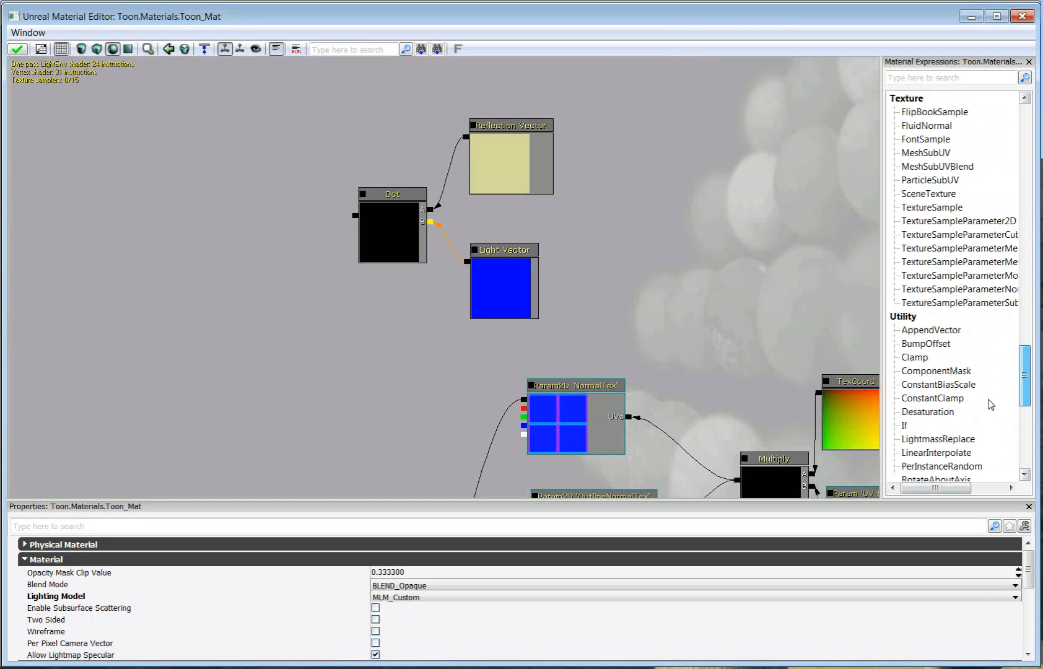
scroll("down", 3)
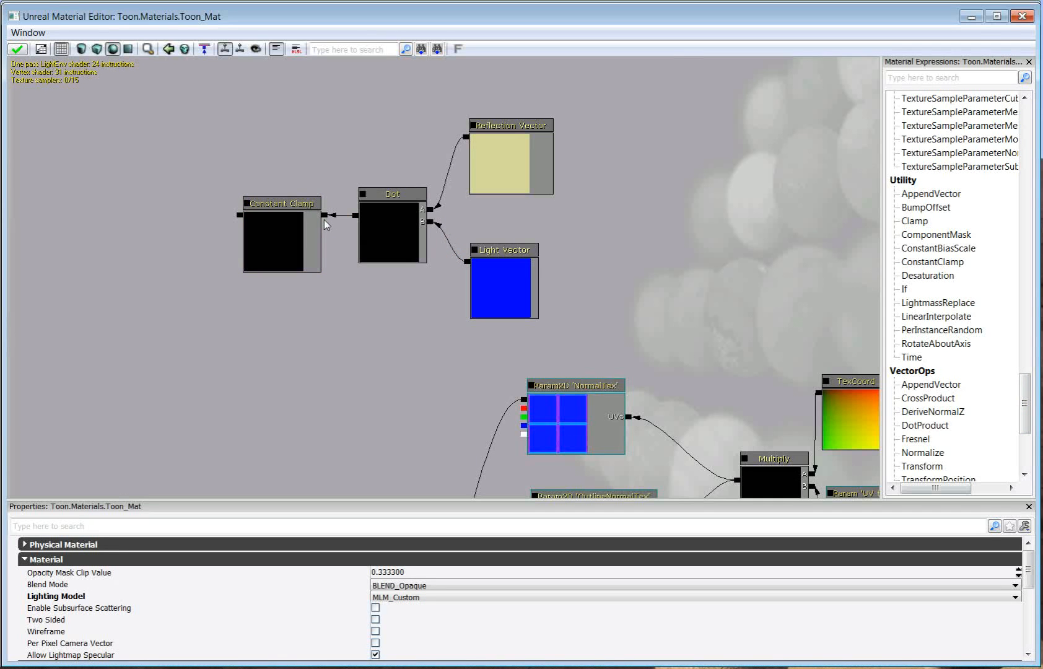
mouse_move(345, 241)
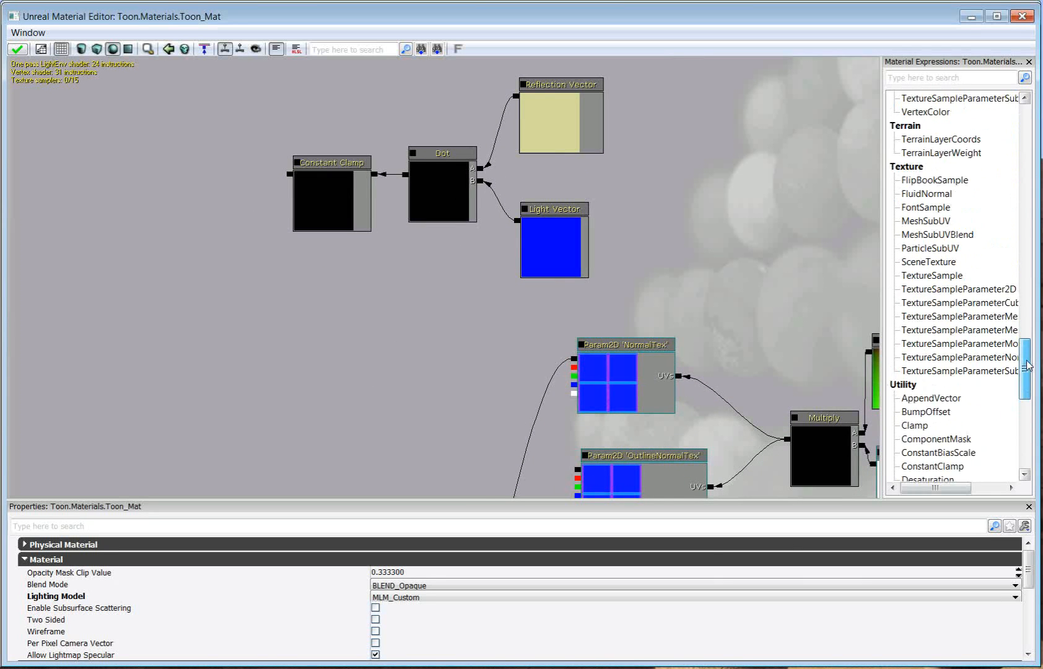
Dot the clamped reflection result with NormalTex and attach a second Constant Clamp.
scroll("down", 3)
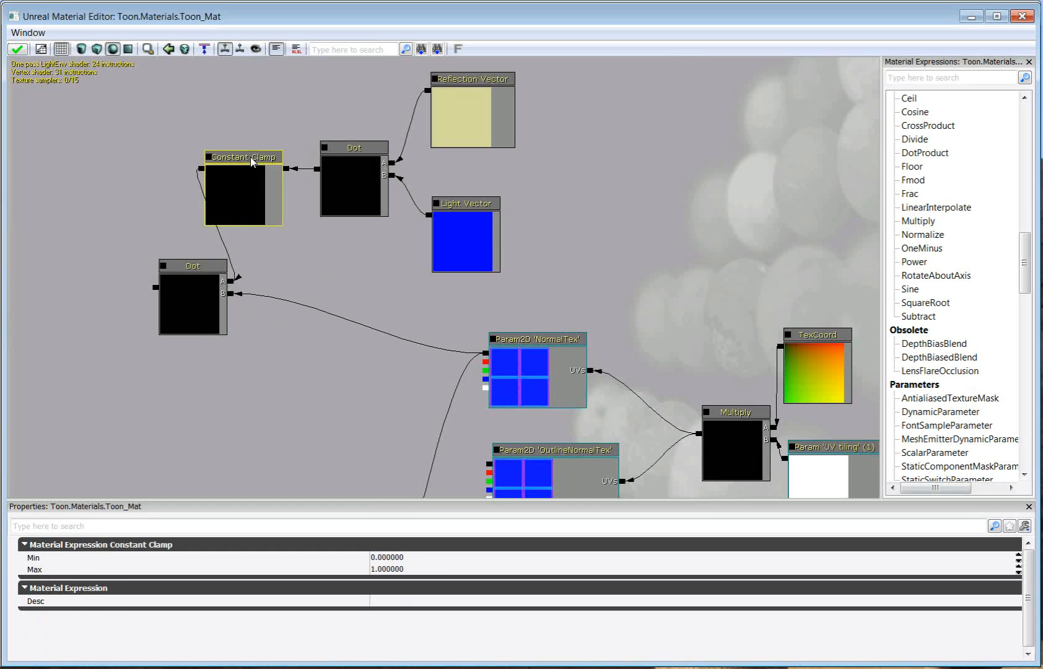
left_click_drag(244, 156, 262, 175)
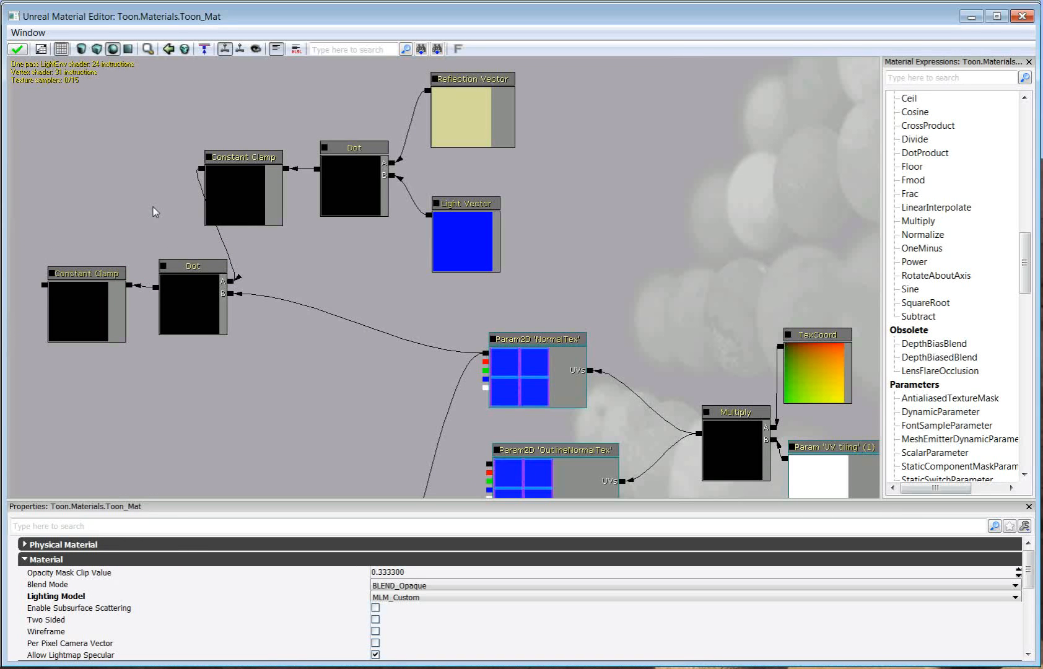
mouse_move(610, 257)
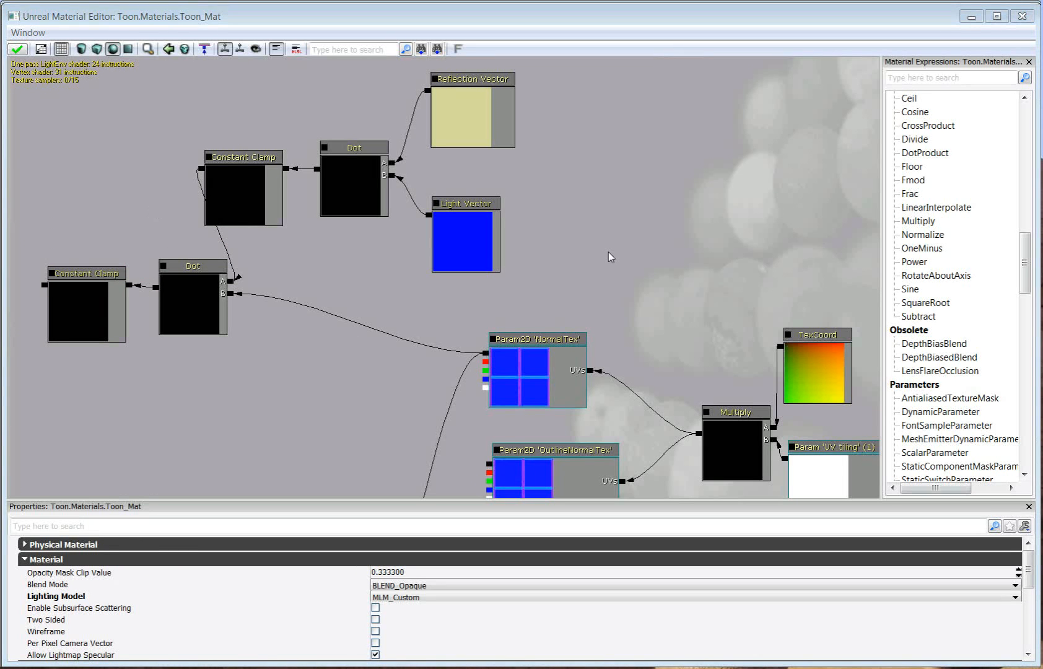
left_click_drag(609, 259, 287, 364)
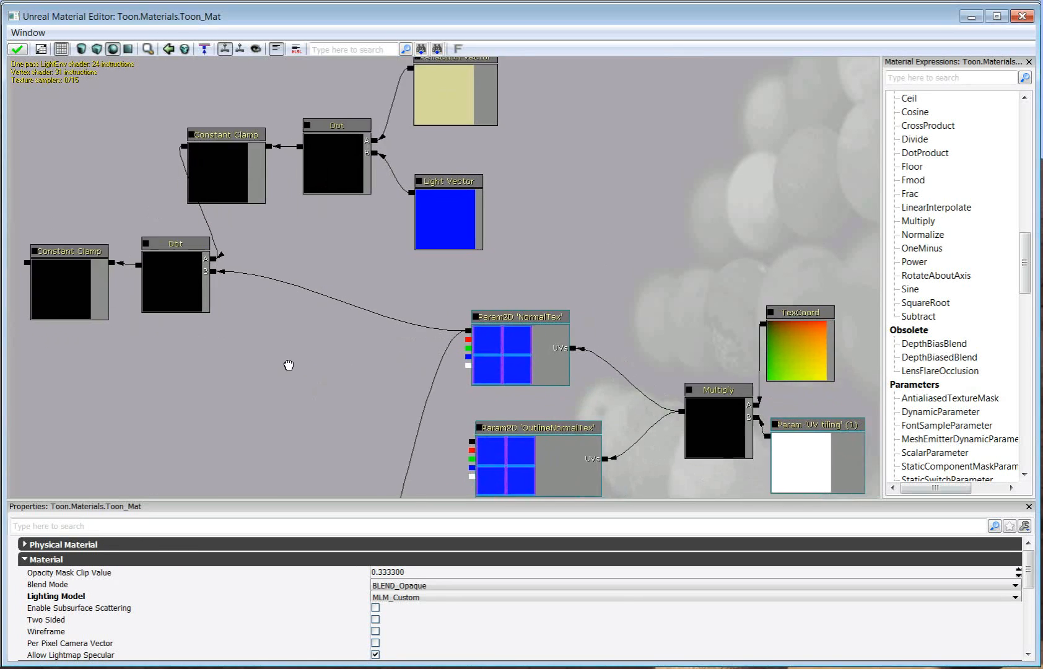
left_click_drag(290, 364, 295, 377)
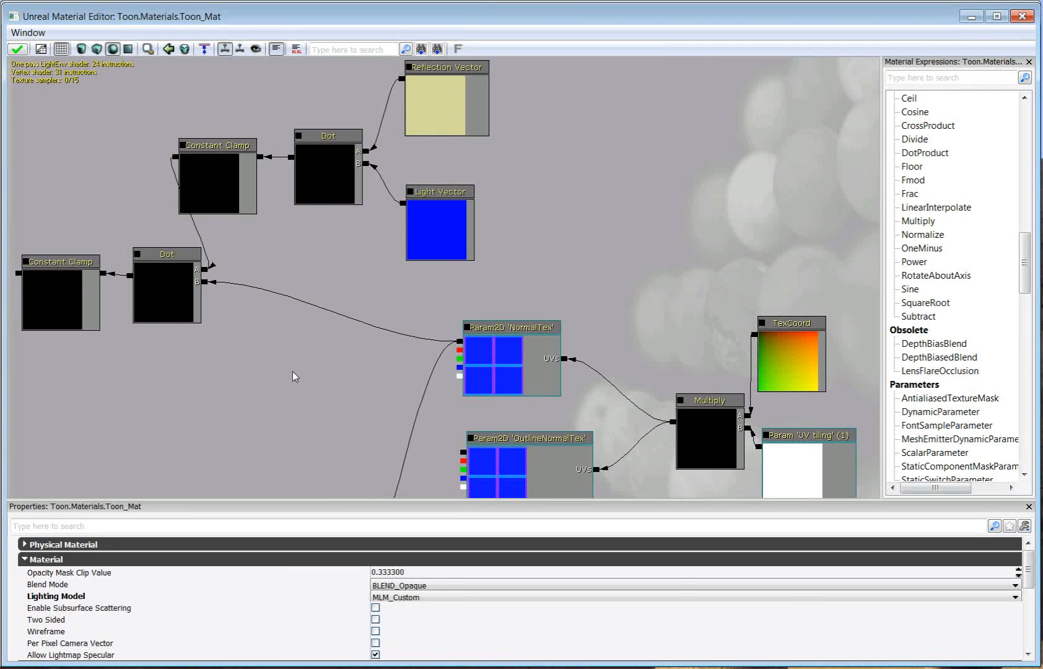
mouse_move(341, 349)
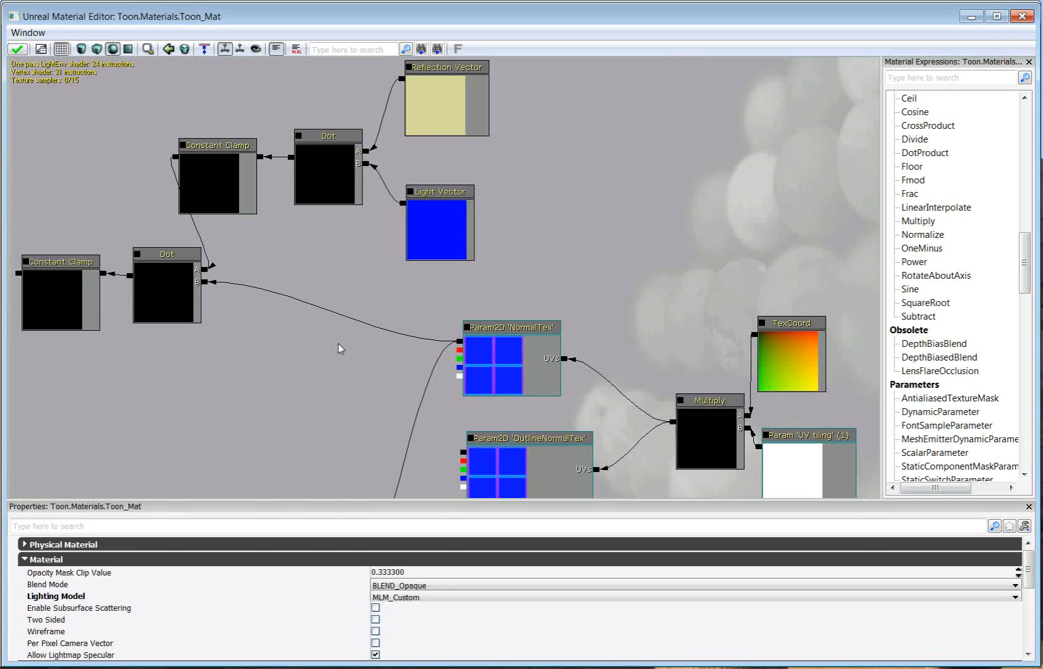
mouse_move(487, 324)
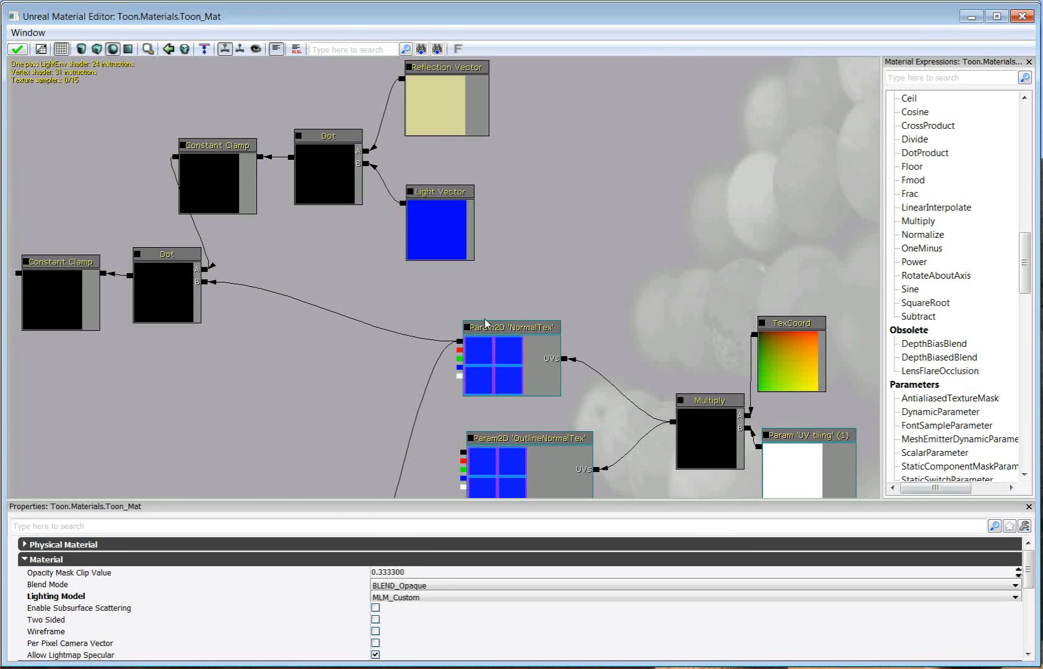
mouse_move(703, 247)
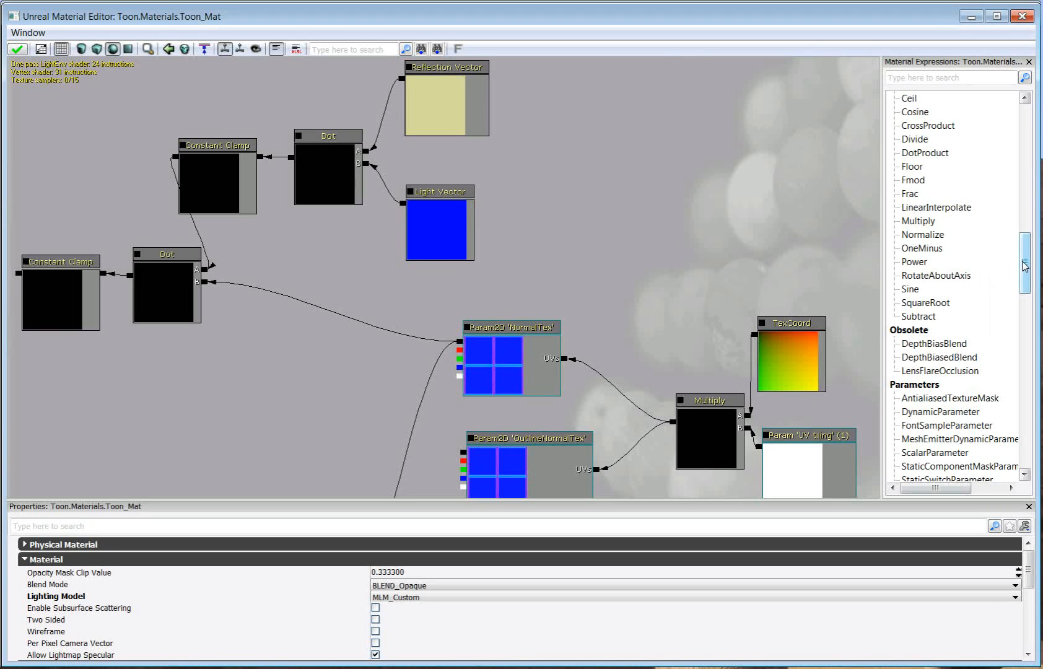
Add a SpecPower scalar parameter of 25 and a Power node using it as exponent.
scroll("down", 3)
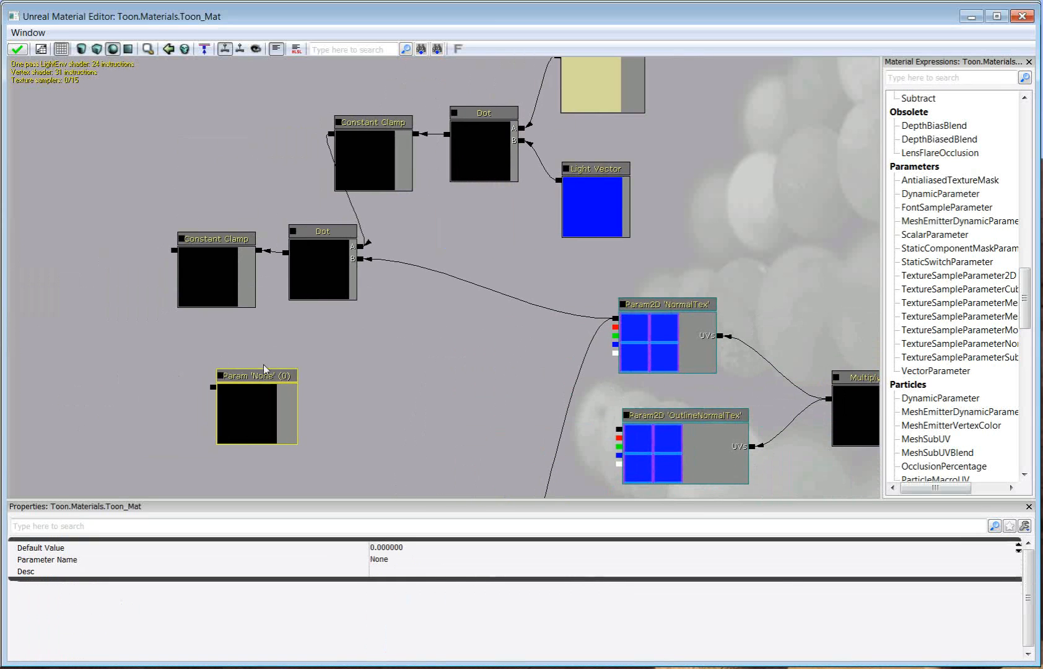
left_click_drag(256, 405, 122, 395)
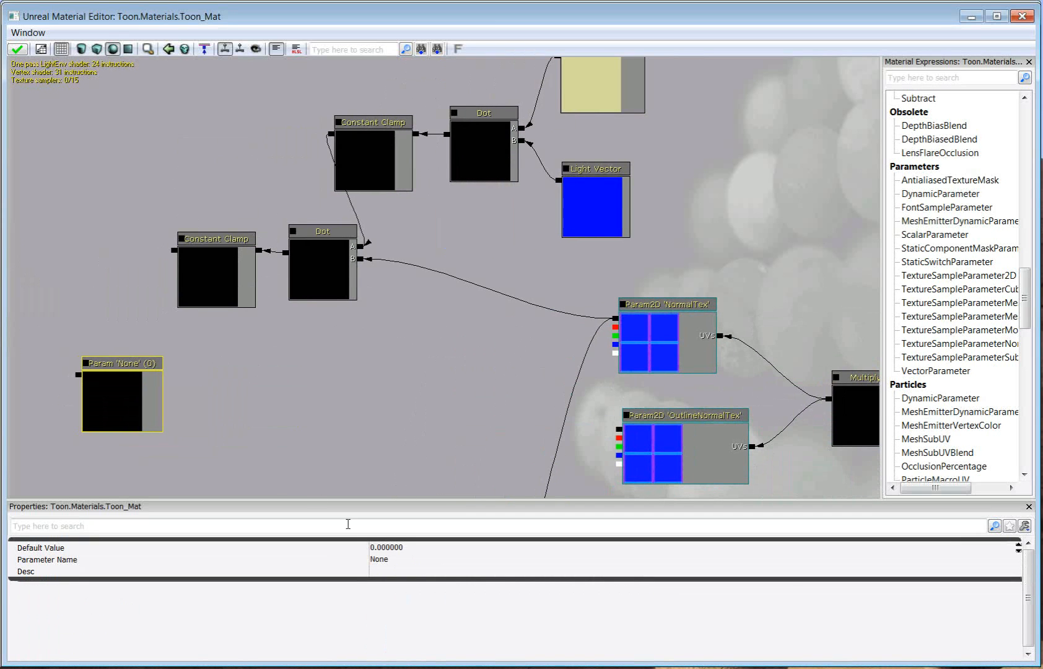
type("25")
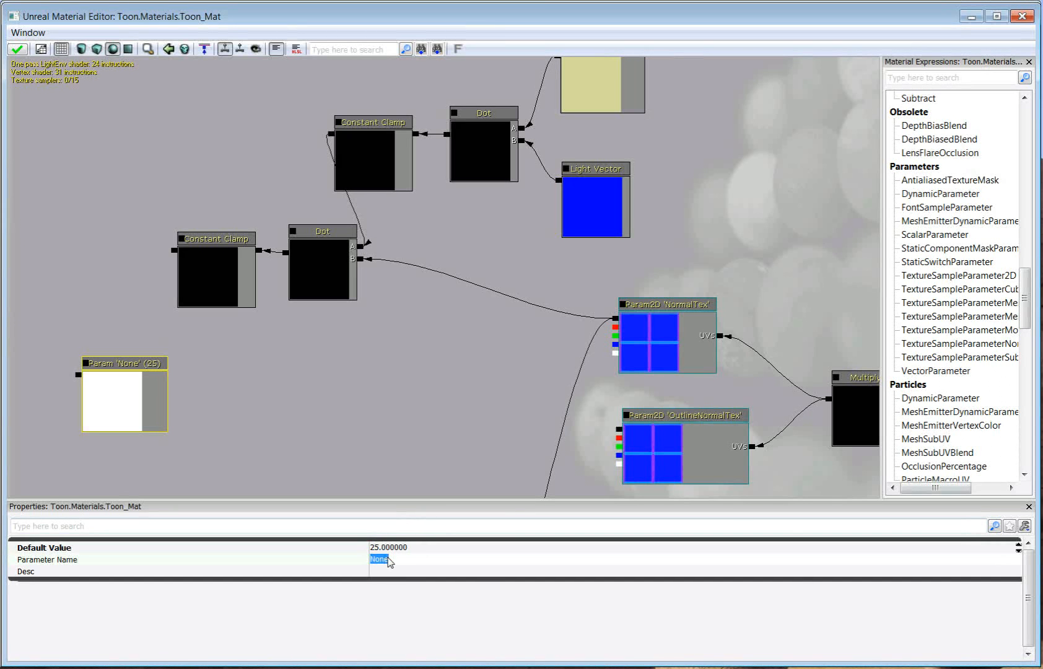
type("SpecPower")
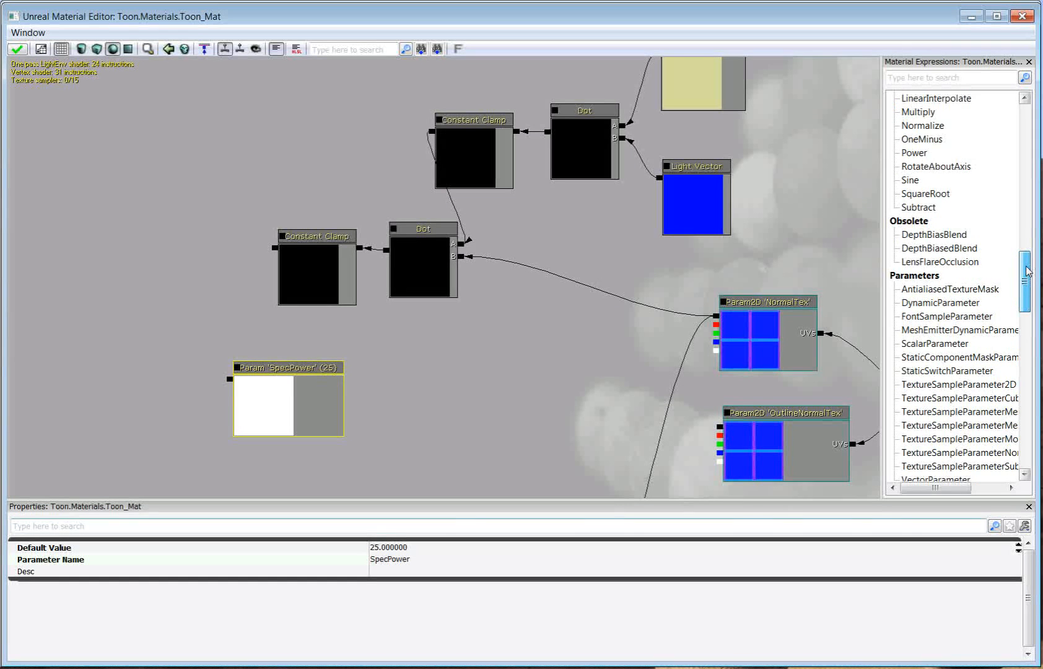
left_click(914, 234)
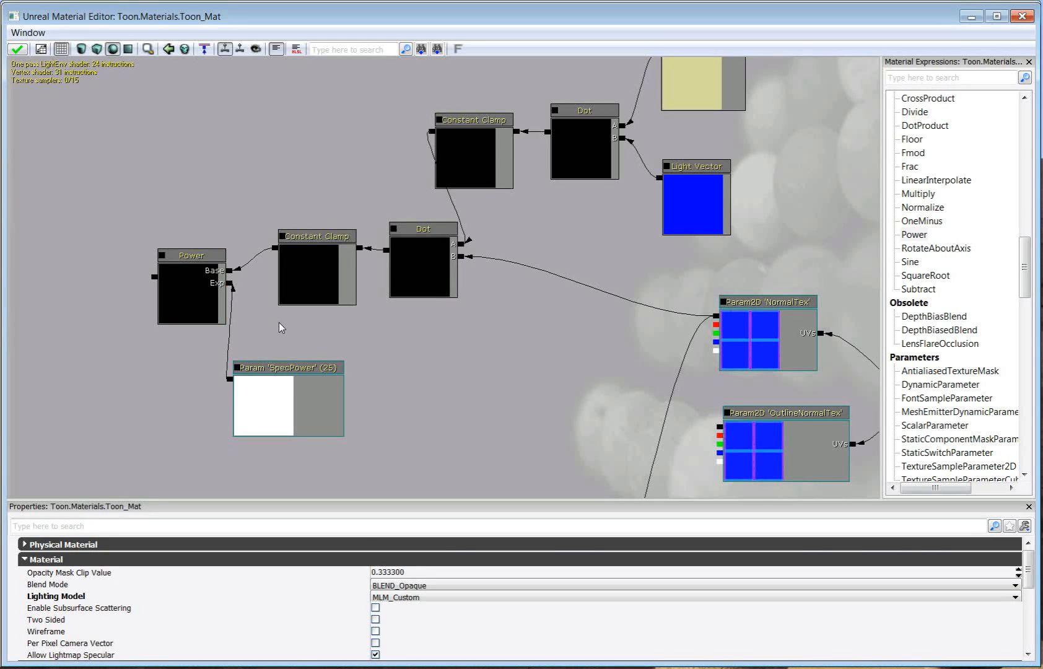
mouse_move(328, 293)
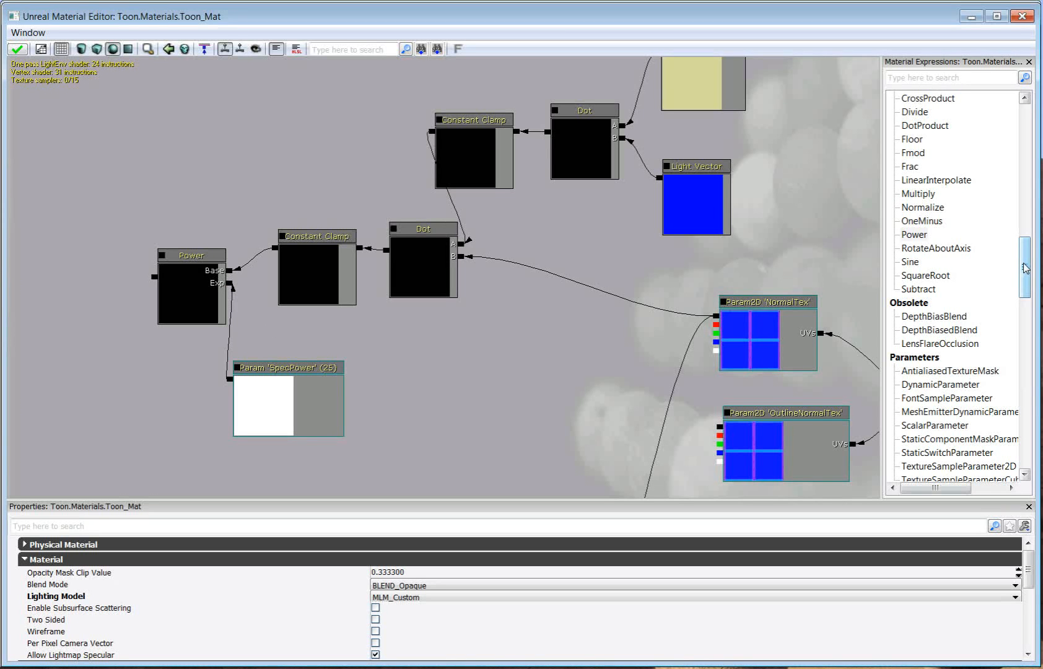
Set the vector parameter's R to 0.8 and name it SpecColor for multiplying with Power.
scroll("down", 3)
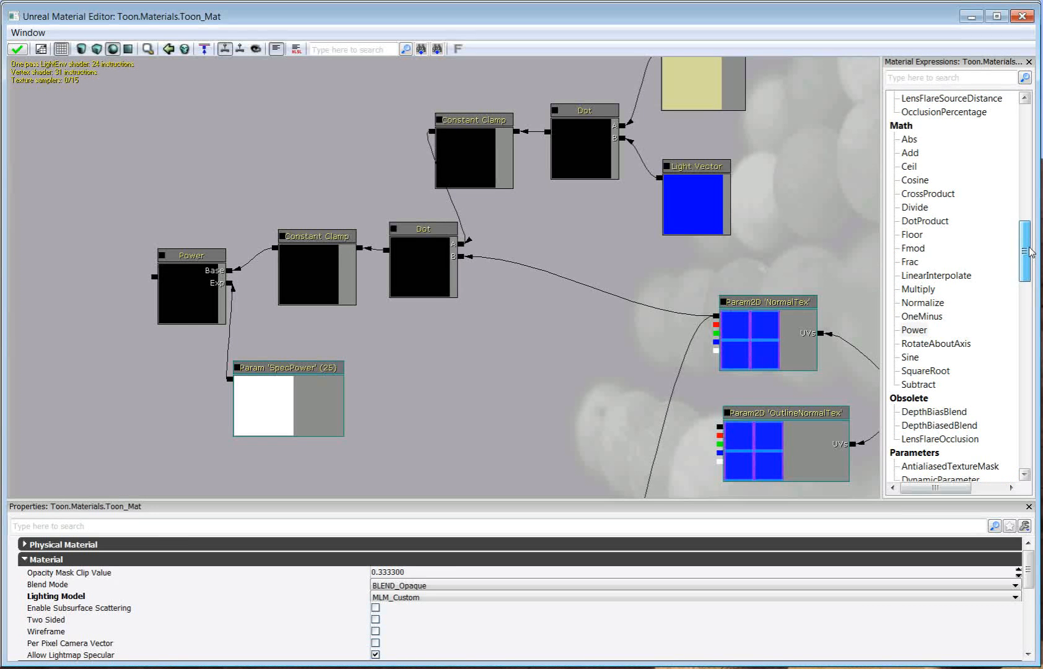
scroll("down", 3)
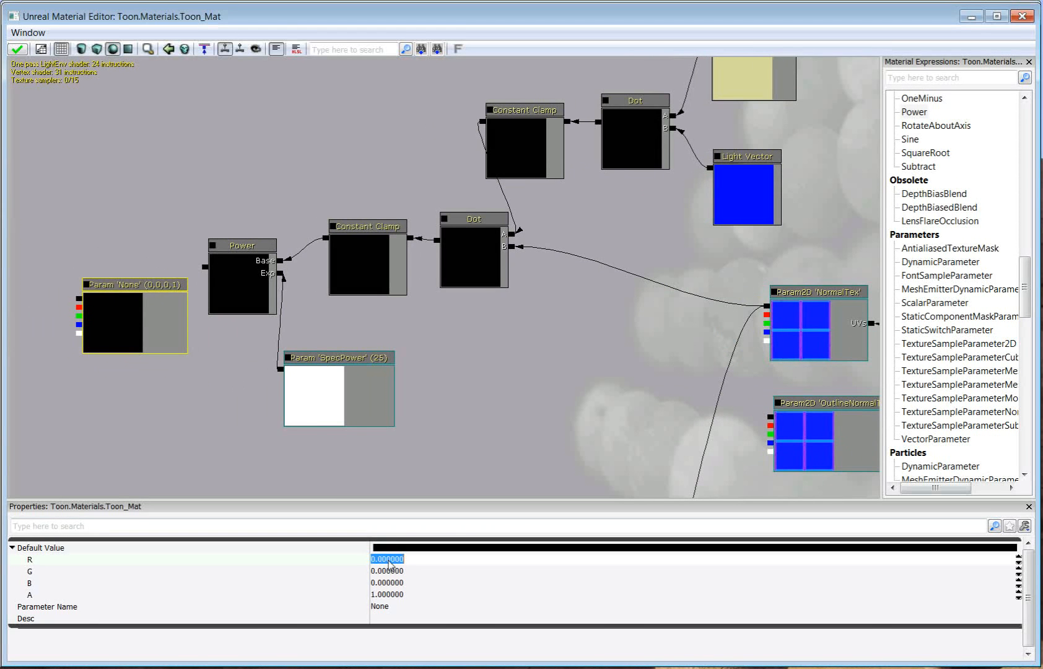
type("0.800000")
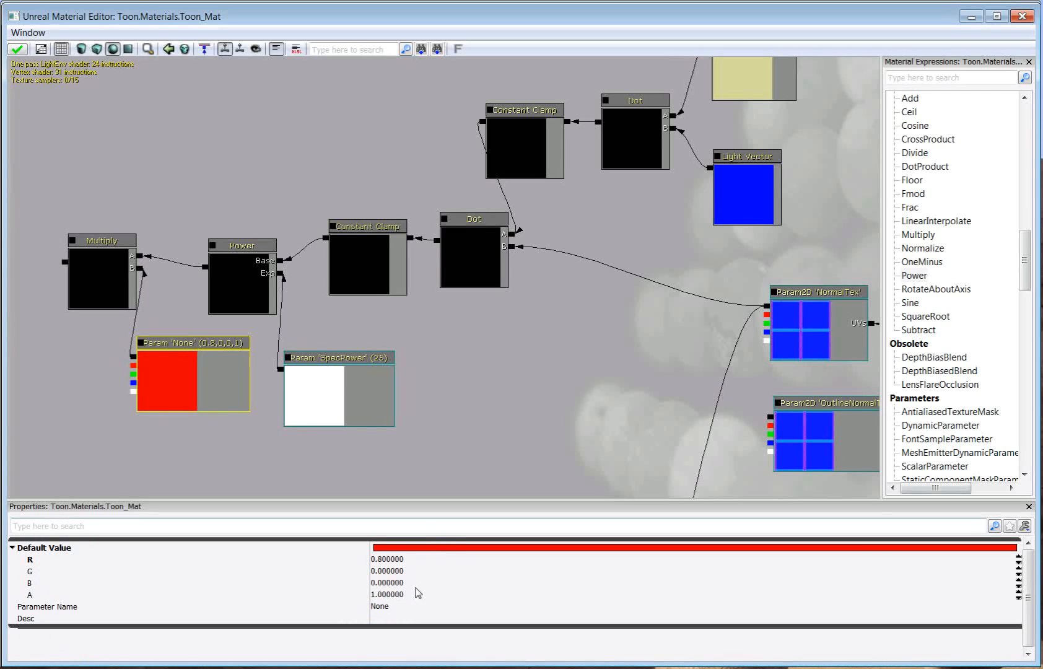
left_click(379, 606)
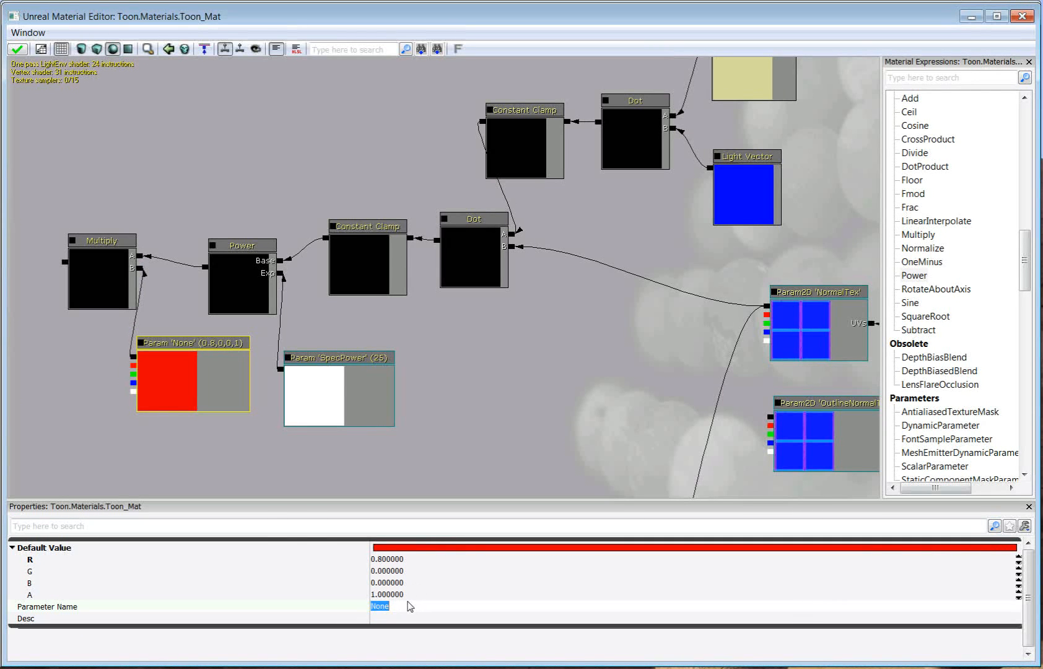
type("SpecColor")
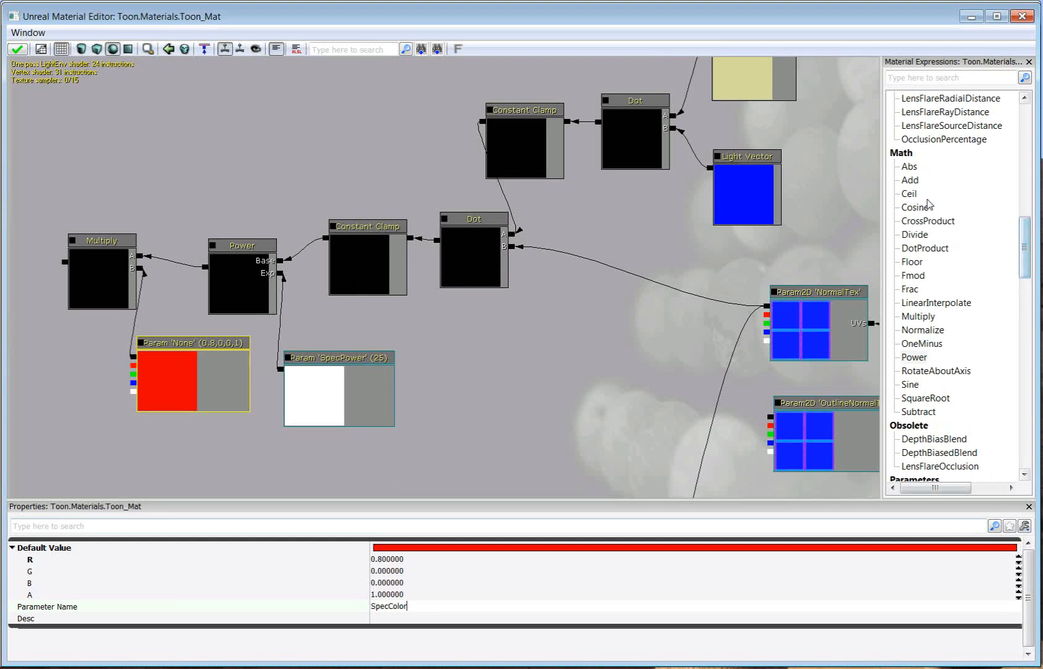
mouse_move(41, 311)
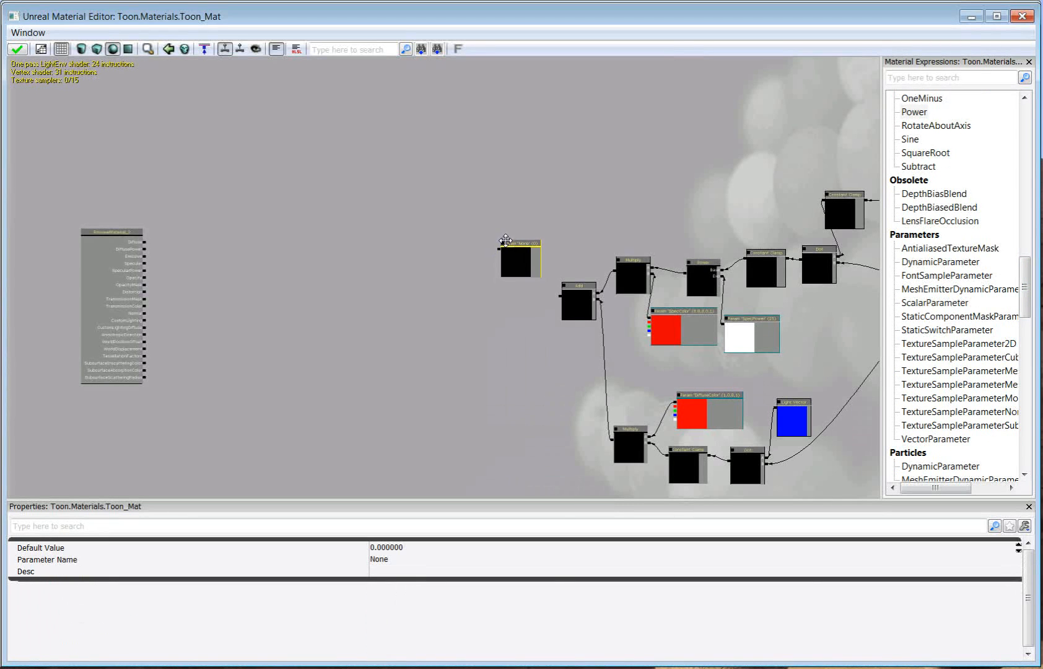
Give the scalar parameter default value 3, name it ColorLevels, and place it beside the Add node.
type("3")
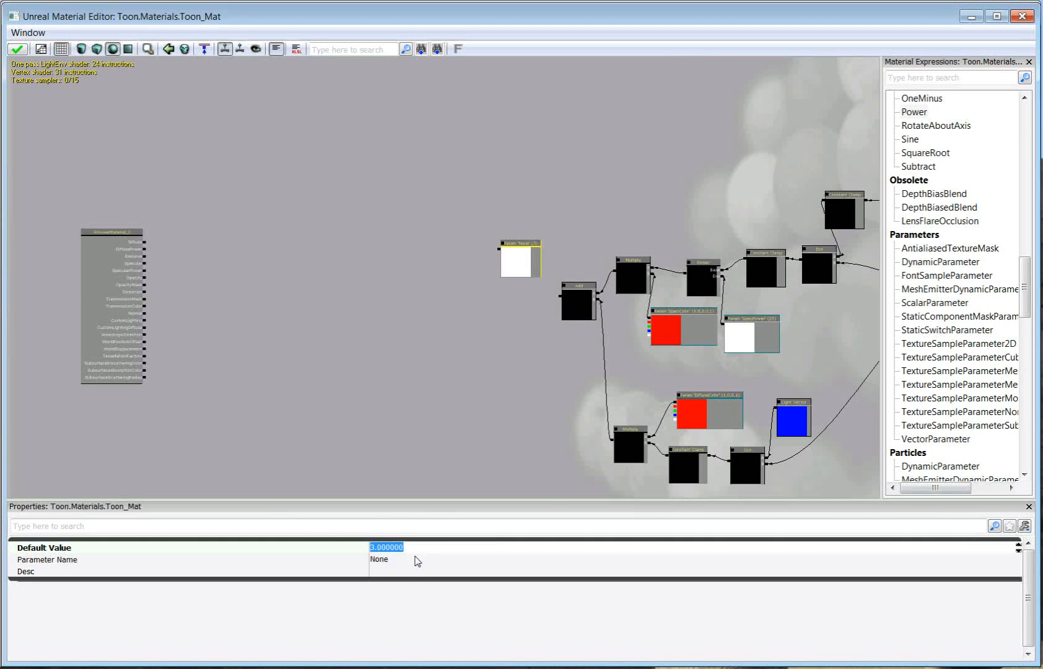
left_click(379, 559)
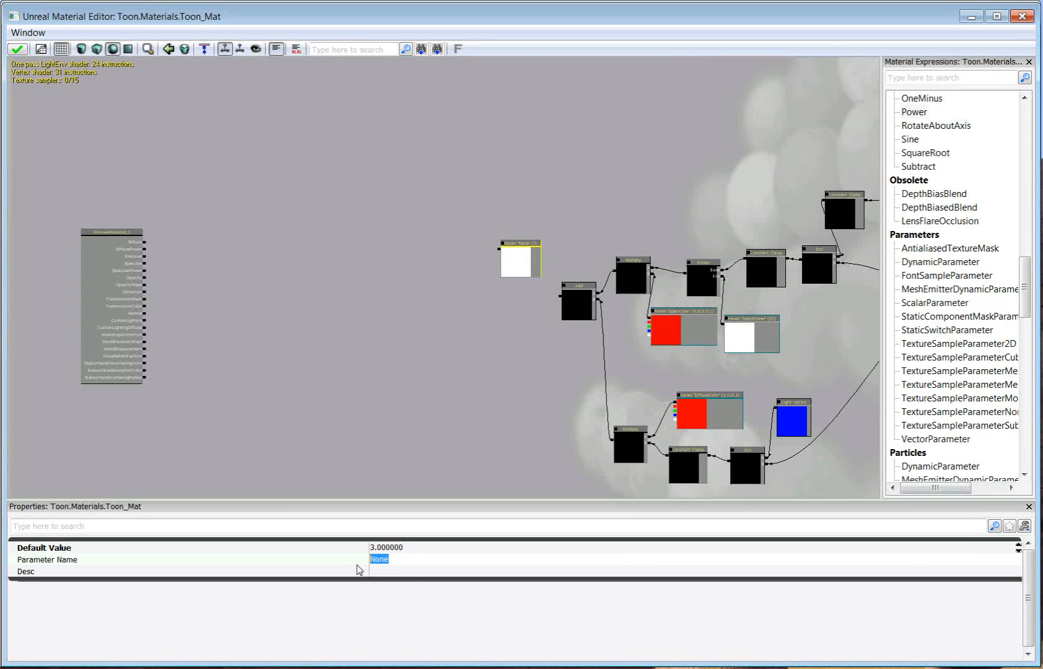
type("ColorLevels")
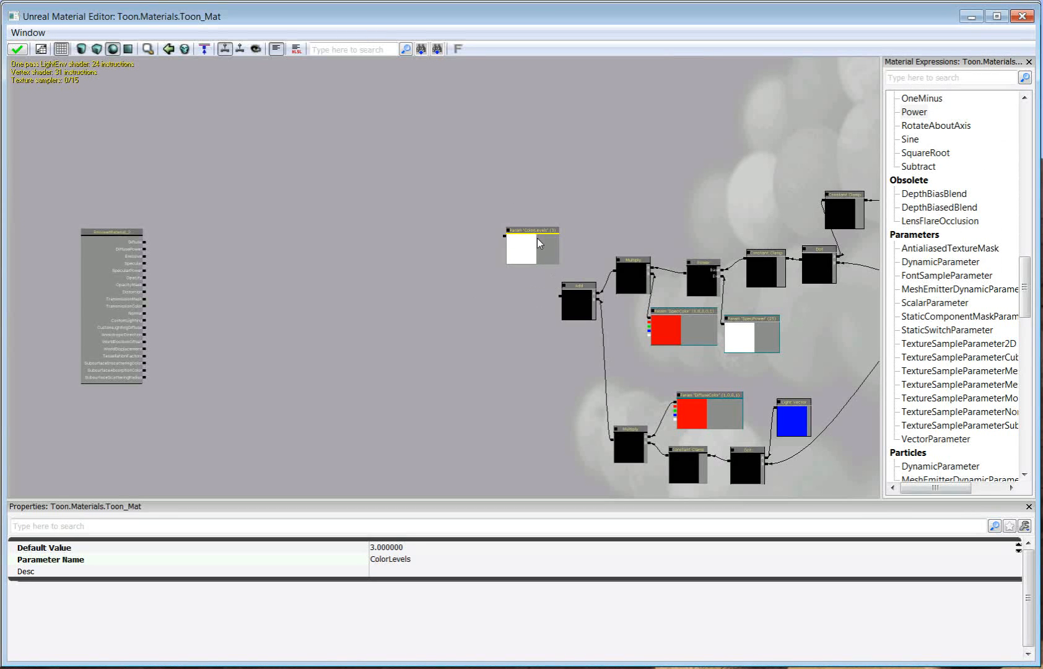
left_click_drag(532, 242, 493, 261)
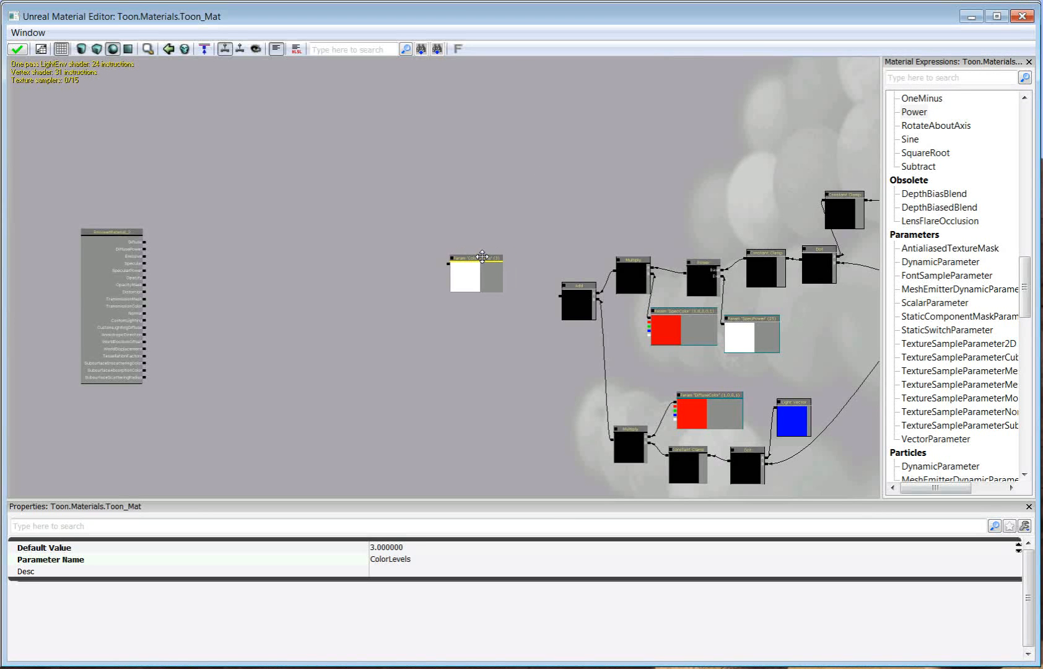
left_click_drag(475, 269, 489, 313)
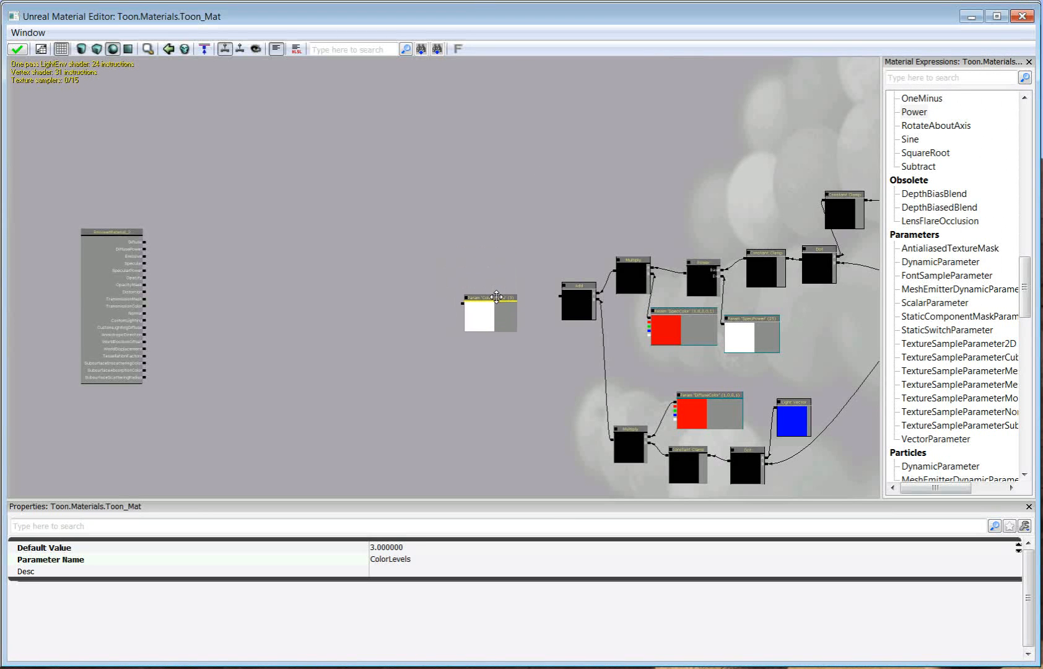